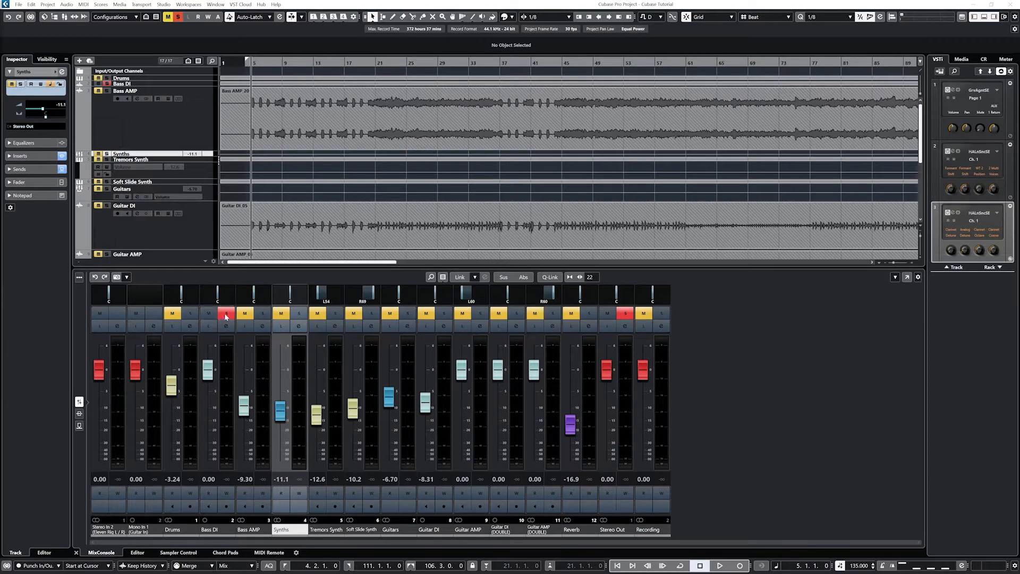
Select the Bass DI channel so only it and Stereo Out show in the MixConsole.
click(226, 313)
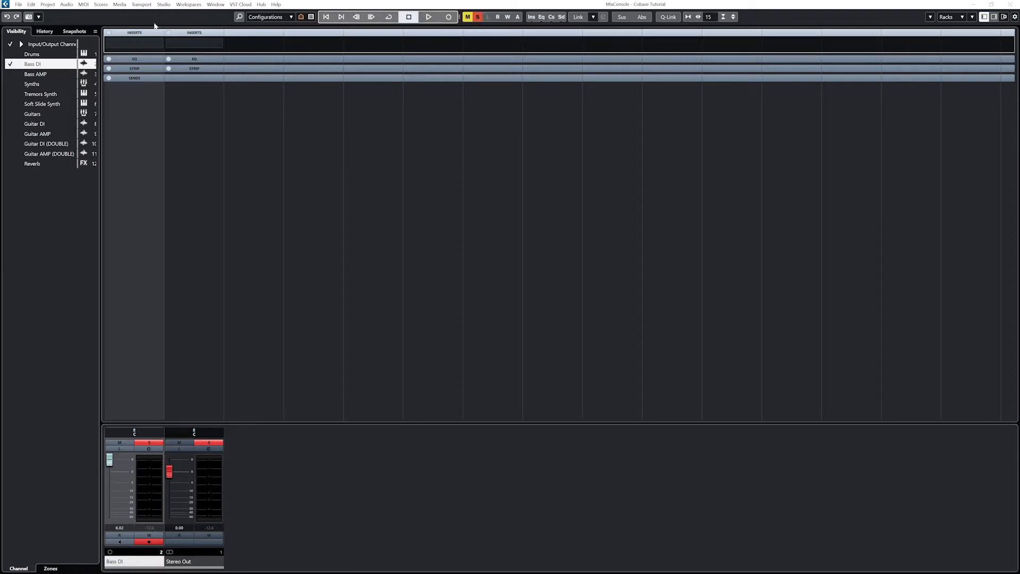
Load a Compressor (Dynamics) into Bass DI's first insert and browse its 46-entry preset list.
click(134, 44)
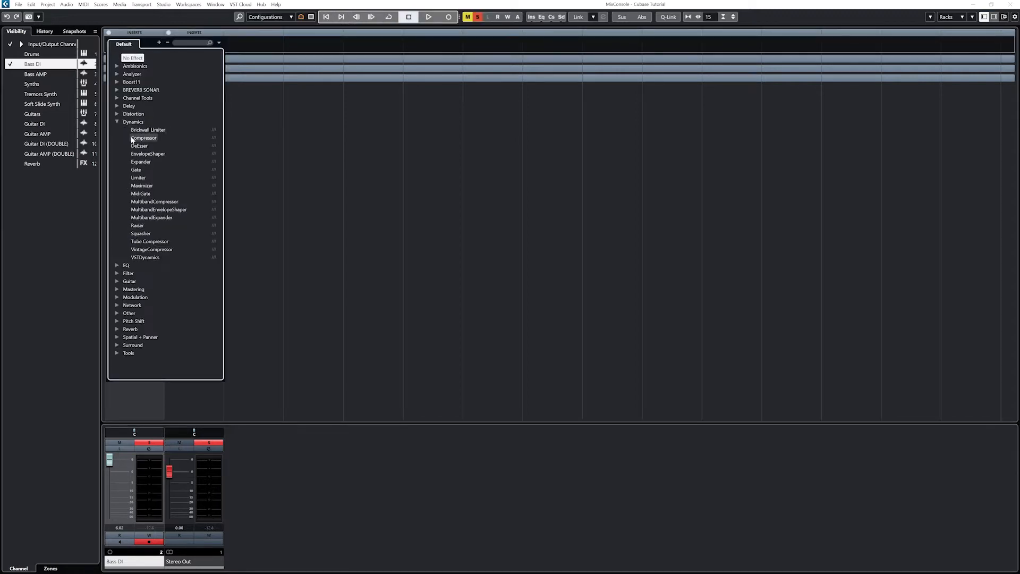
click(143, 138)
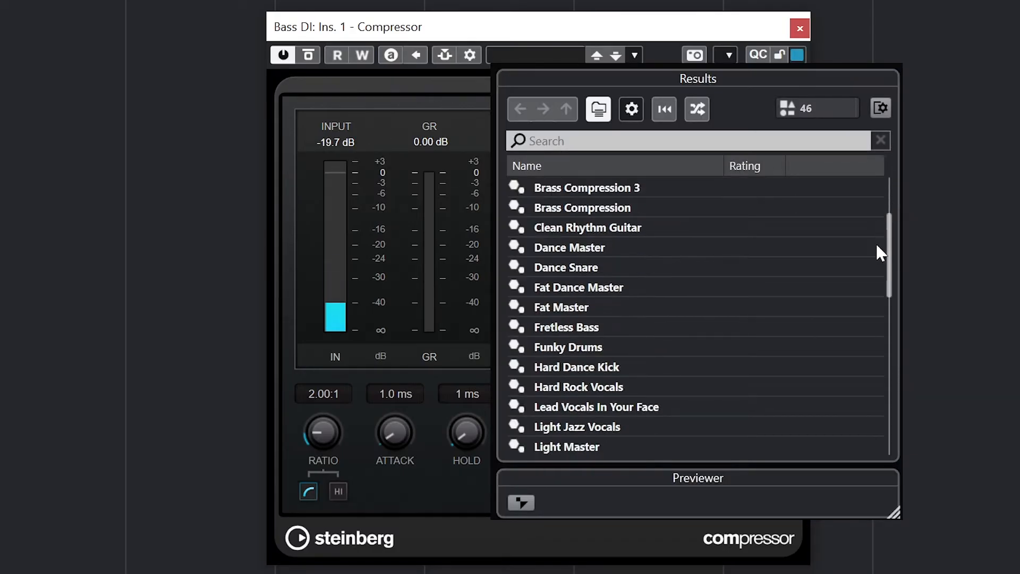
scroll(down, 3)
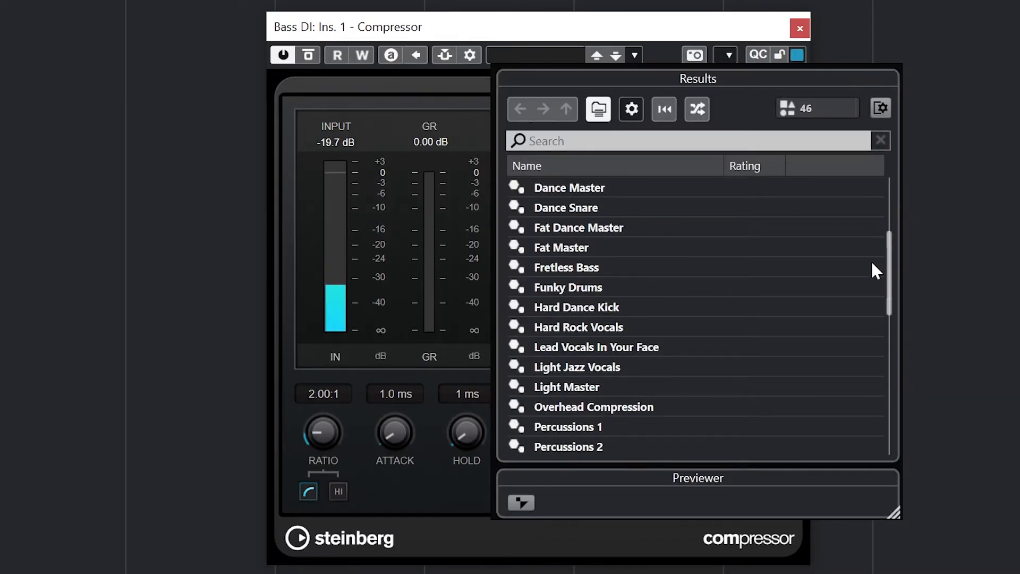
scroll(down, 3)
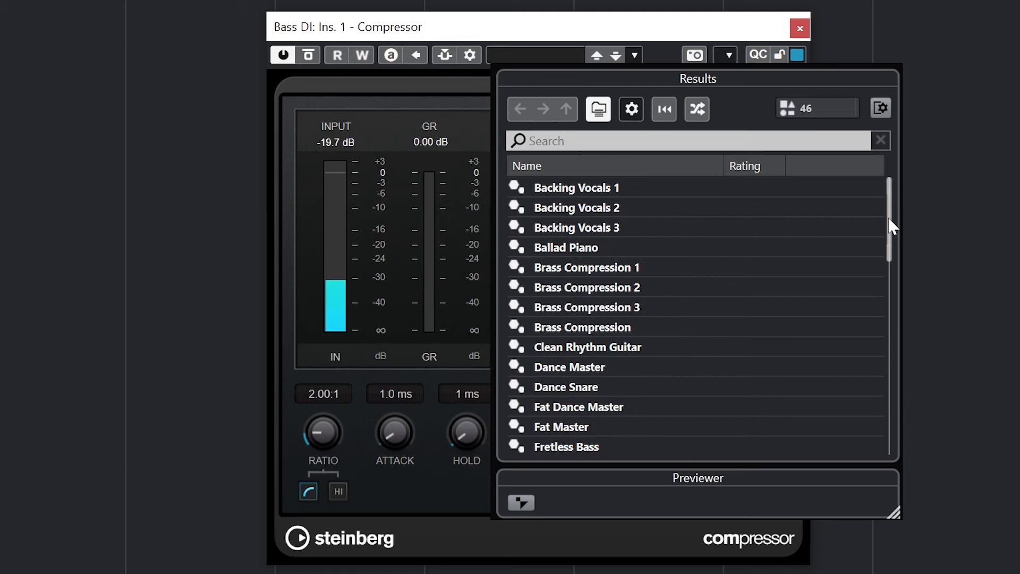
scroll(down, 3)
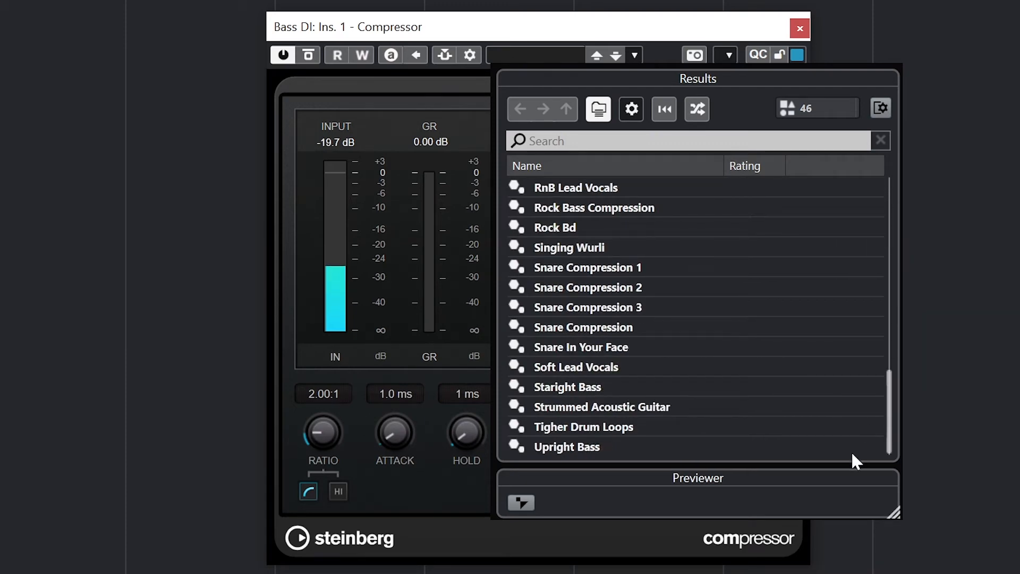
scroll(up, 3)
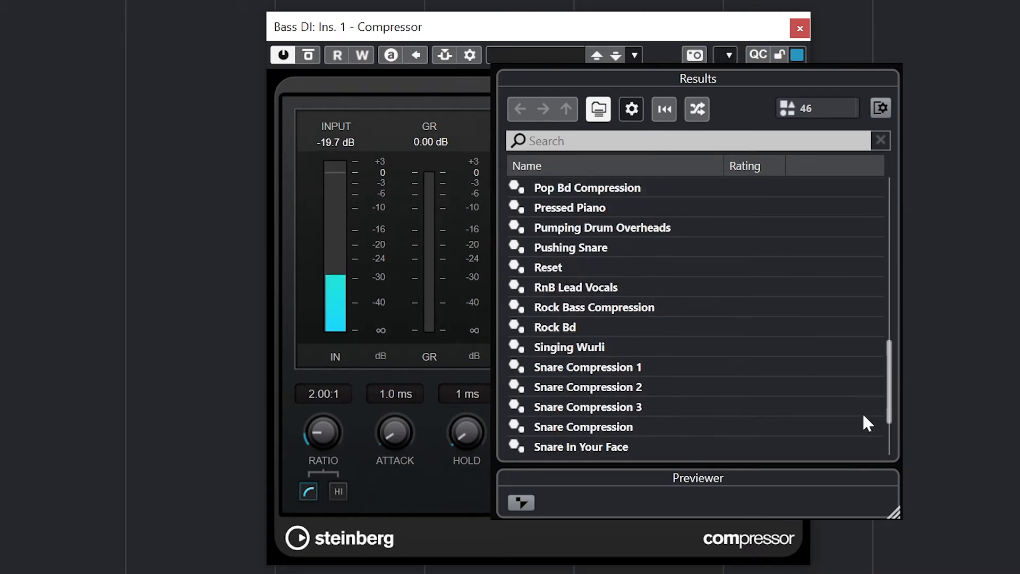
Load Rock Bass Compression, lower threshold to -51.4 dB, set ratio 4.34:1 and toggle HI mode.
double_click(593, 306)
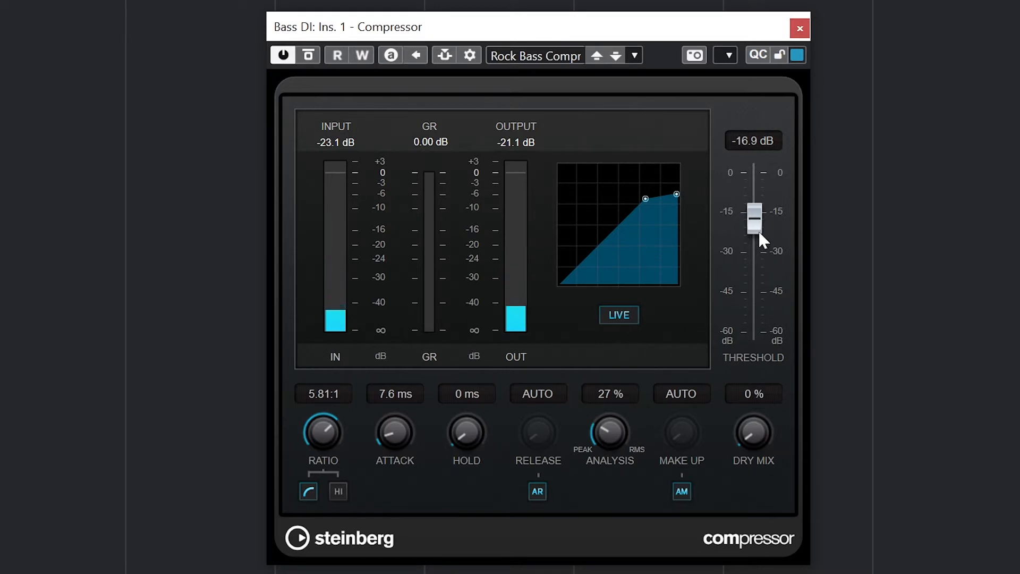
drag(755, 221, 755, 254)
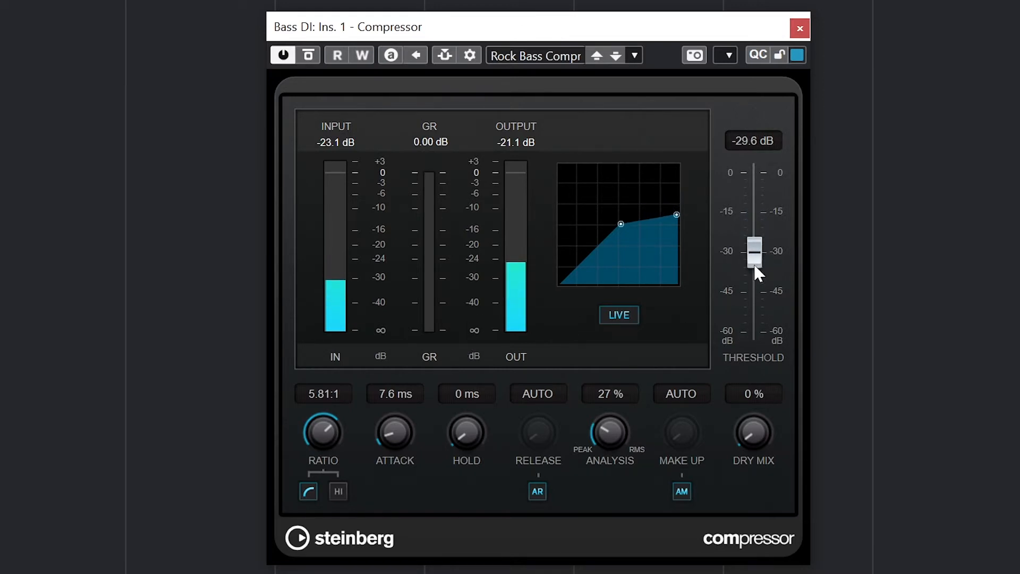
drag(753, 254, 753, 286)
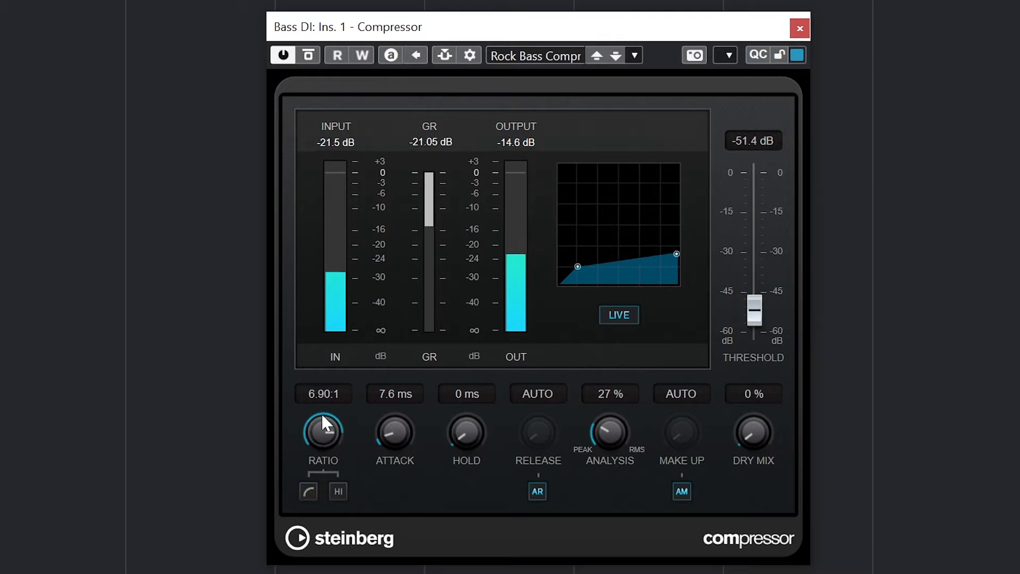
drag(323, 423, 319, 475)
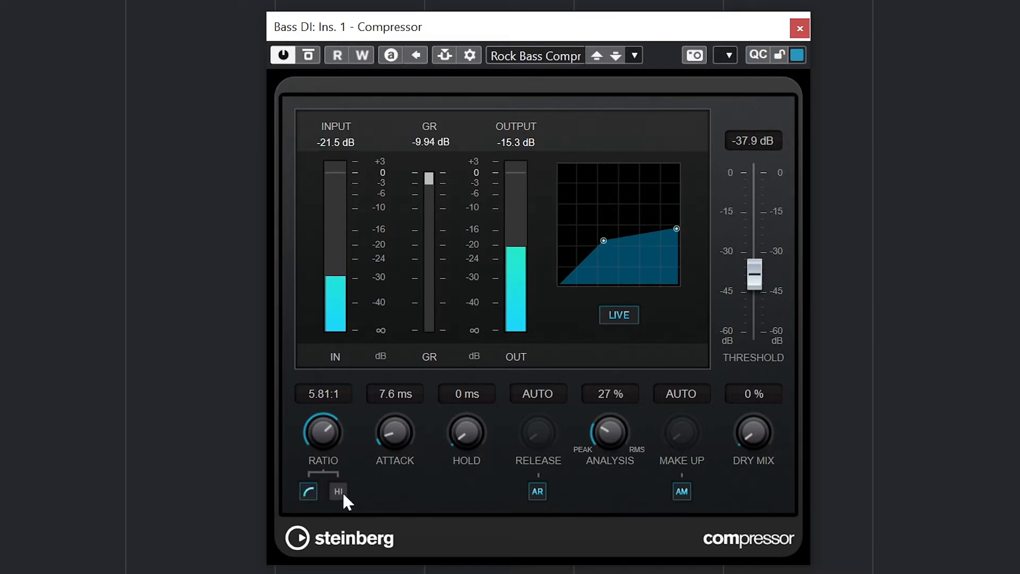
click(338, 491)
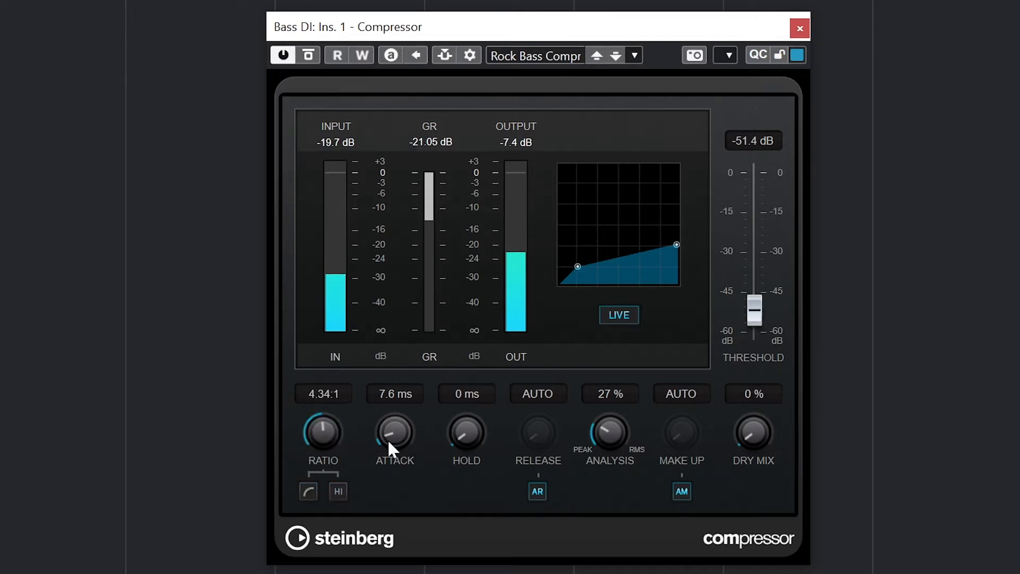
Set attack 57 ms, manual release 881 ms, analysis 37% and manual make-up gain 10.4 dB.
drag(394, 433, 410, 377)
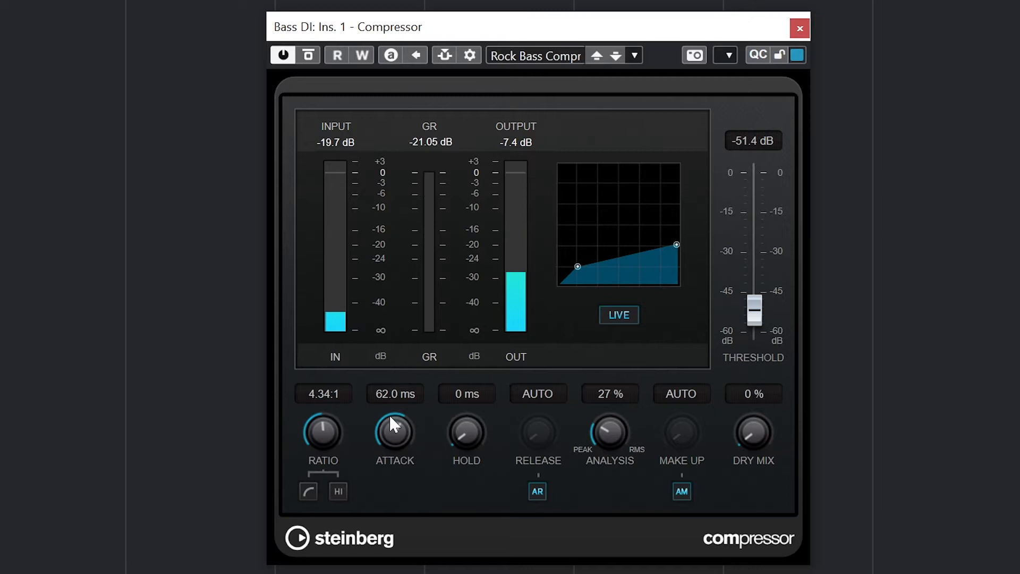
drag(466, 431, 470, 404)
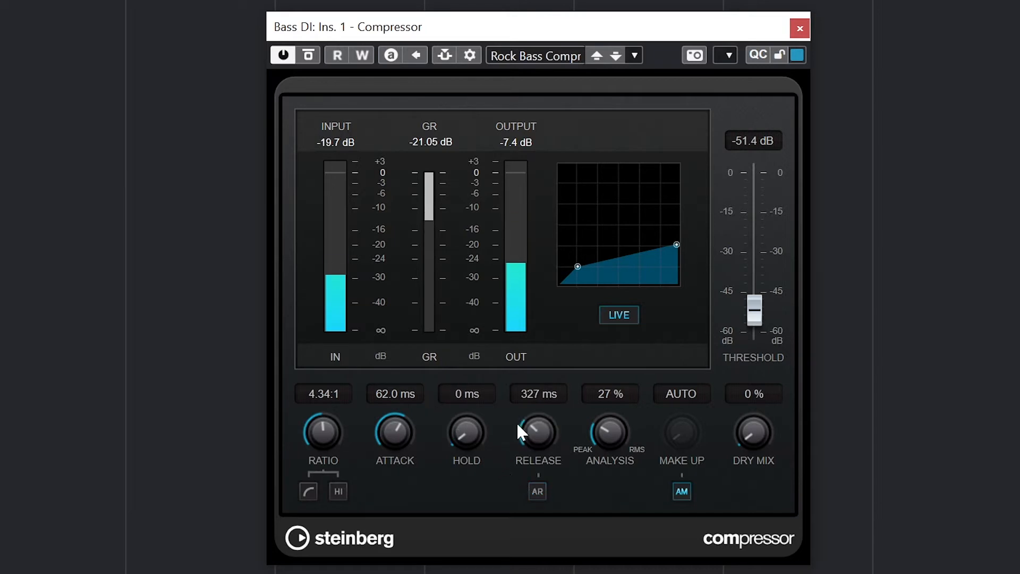
drag(538, 429, 521, 454)
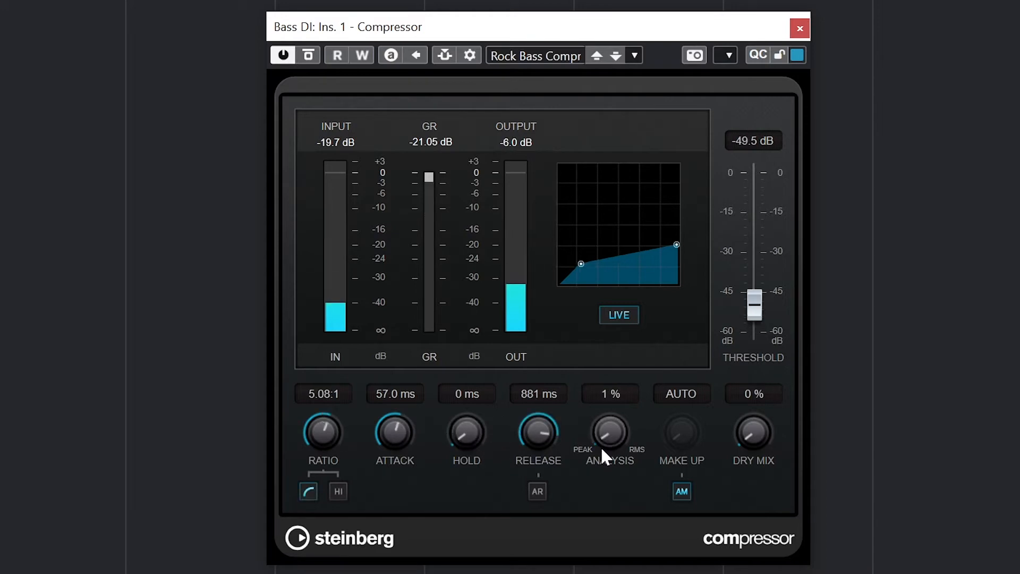
drag(609, 433, 609, 410)
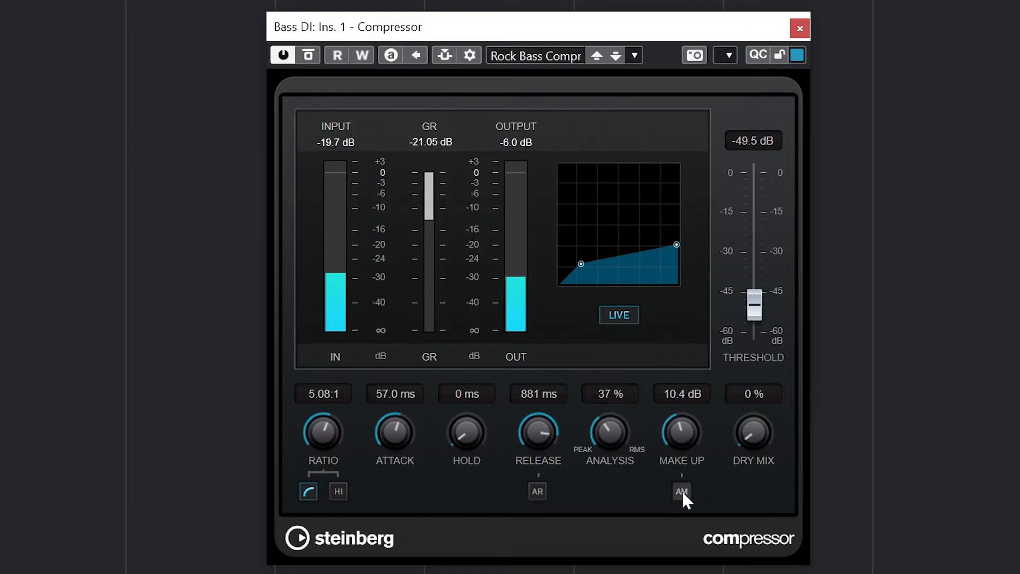
click(681, 492)
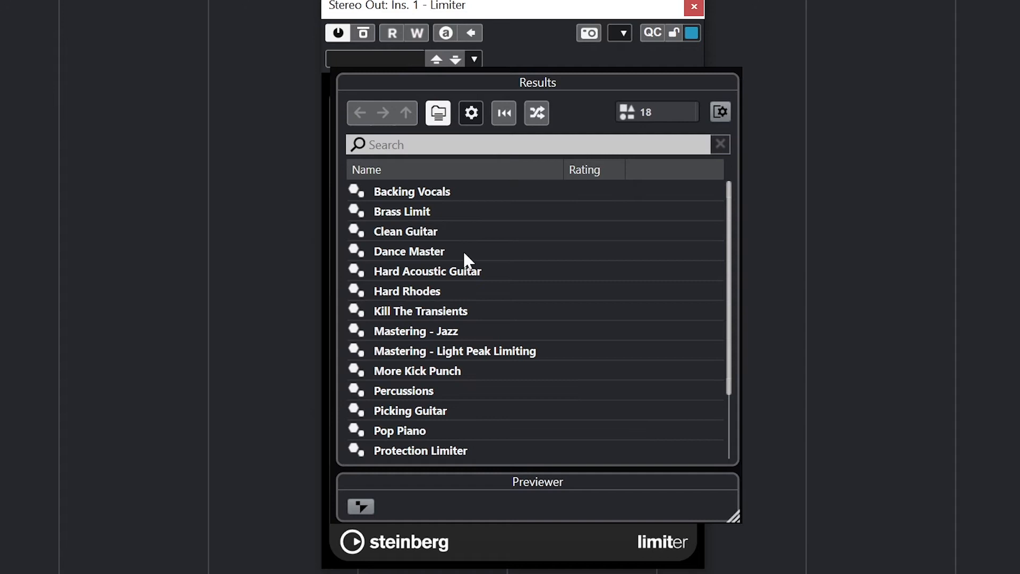
mouse_move(437, 367)
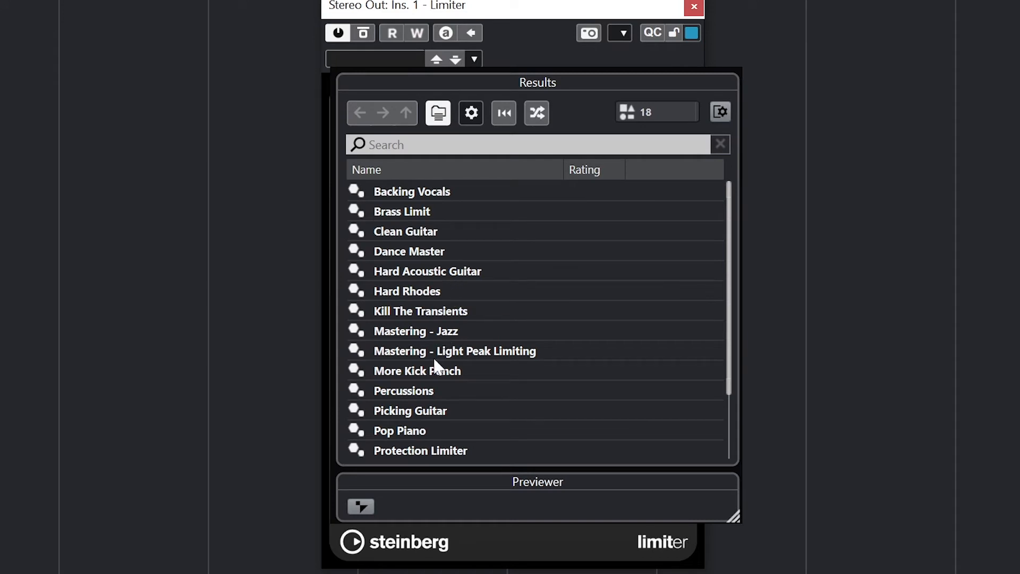
Load the Push It Louder! limiter preset and settle its input gain near 9.5 dB.
scroll(down, 3)
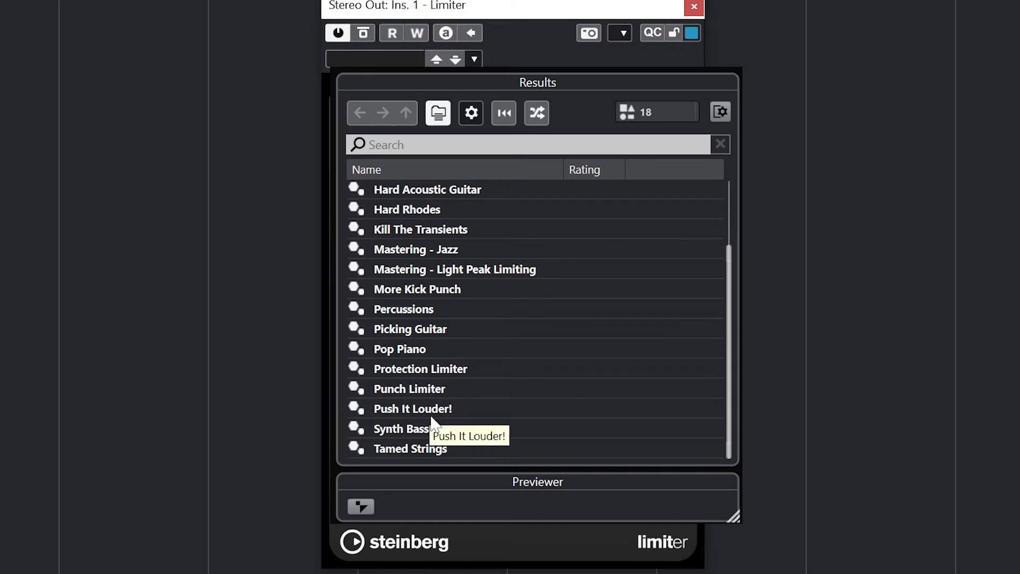
double_click(412, 408)
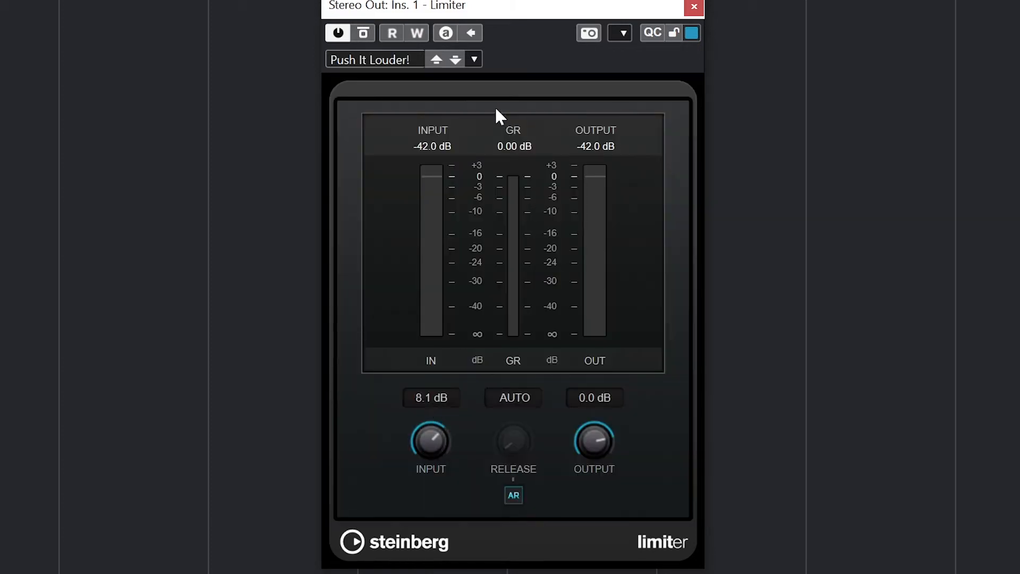
mouse_move(423, 146)
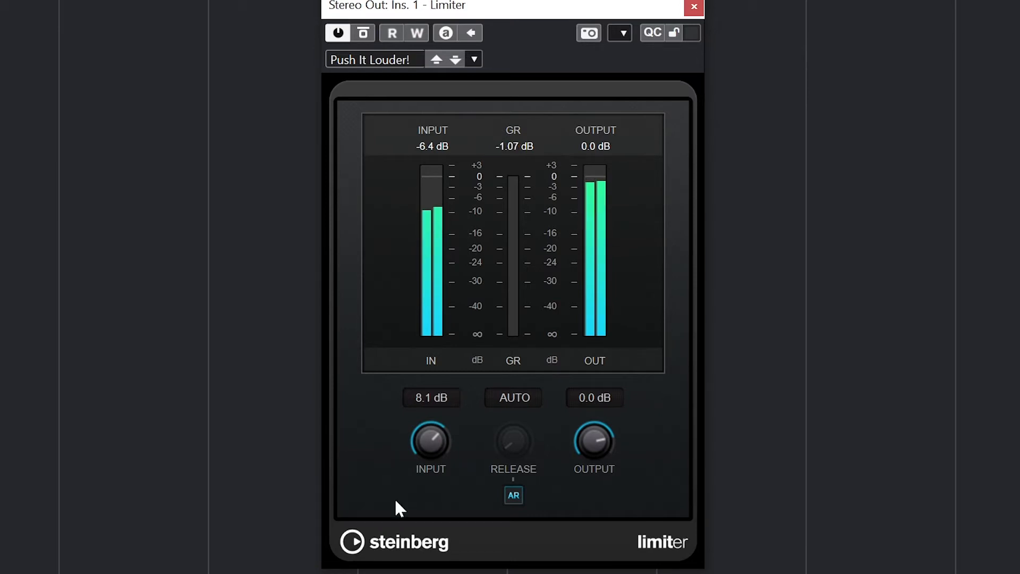
drag(430, 441, 430, 417)
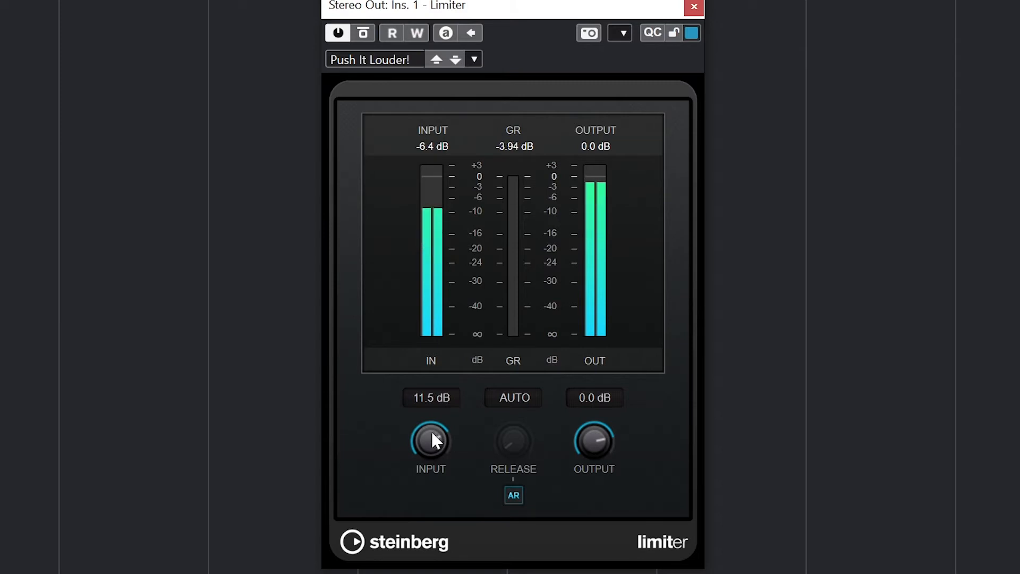
drag(430, 441, 430, 456)
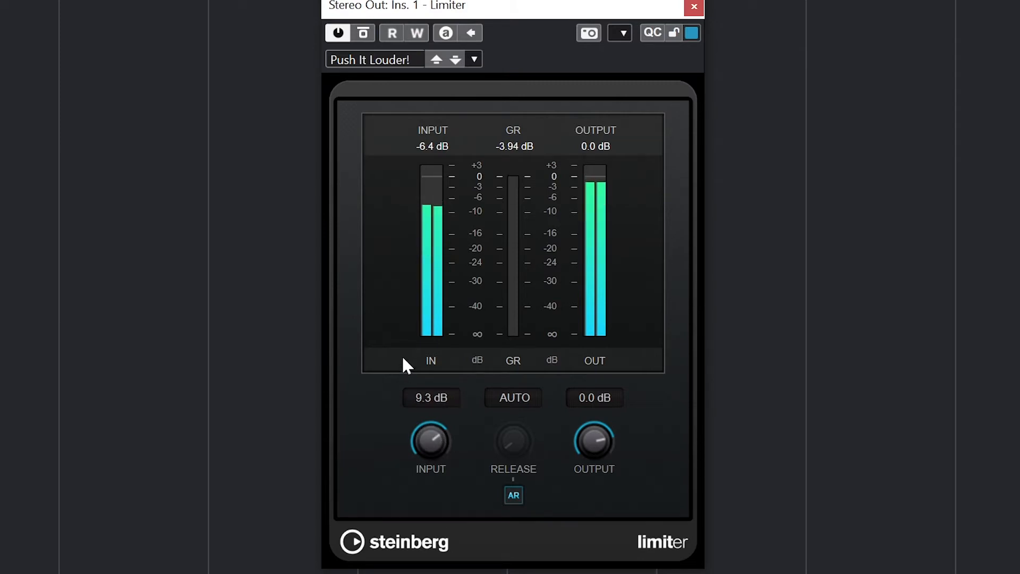
drag(431, 441, 442, 430)
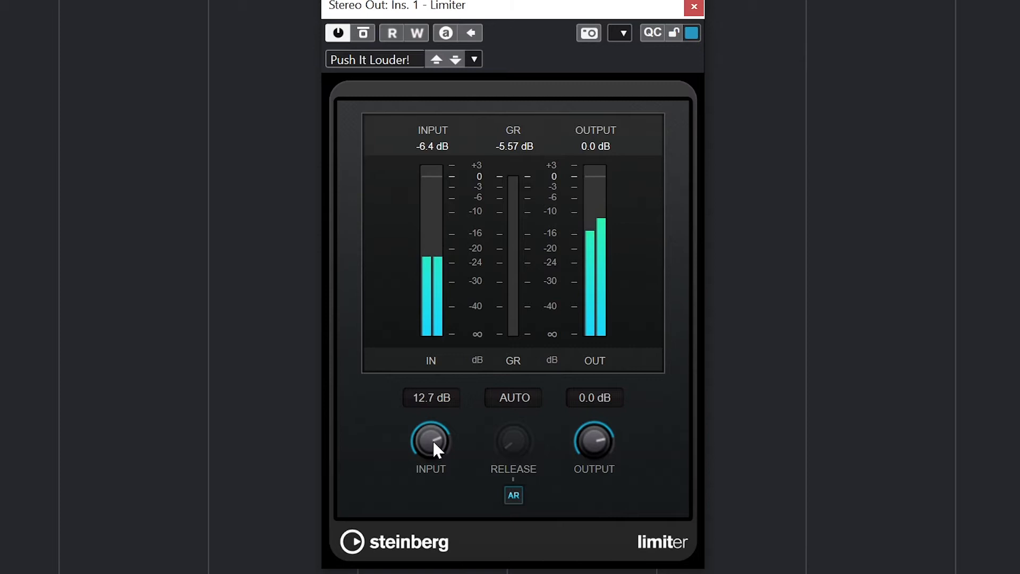
drag(430, 442, 430, 456)
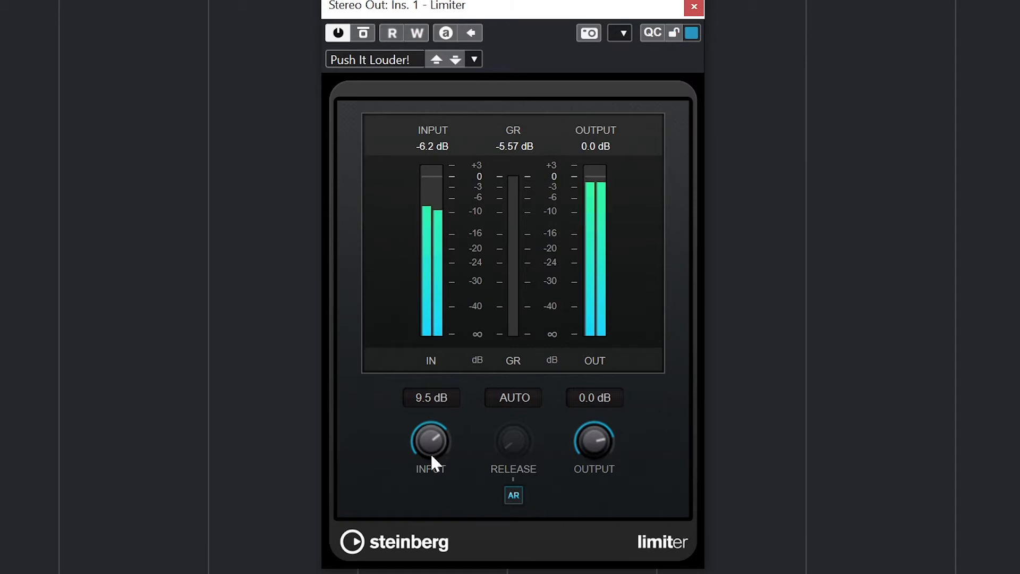
mouse_move(543, 504)
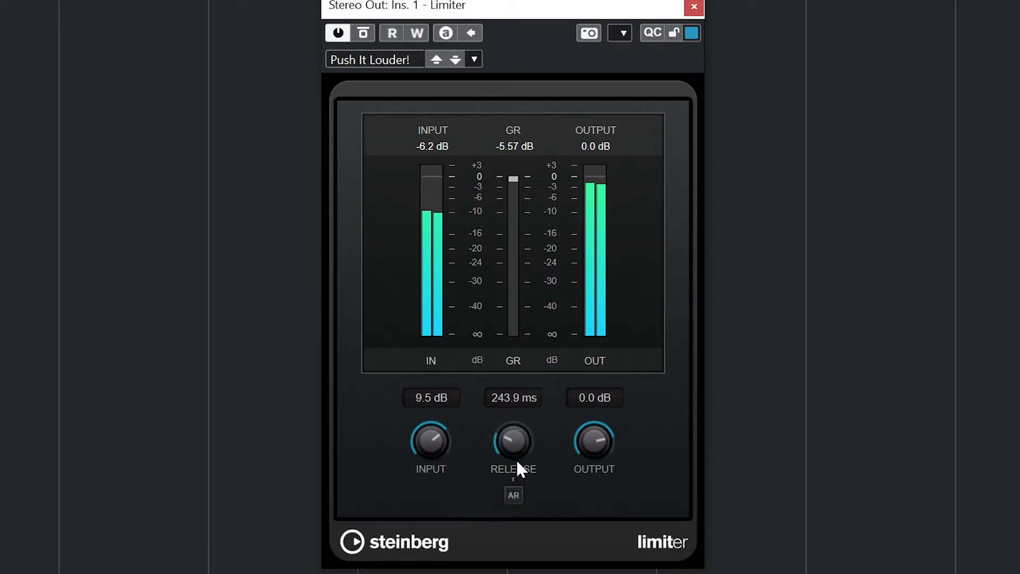
Switch the limiter to manual release and lengthen it to about 818 ms.
drag(513, 442, 521, 429)
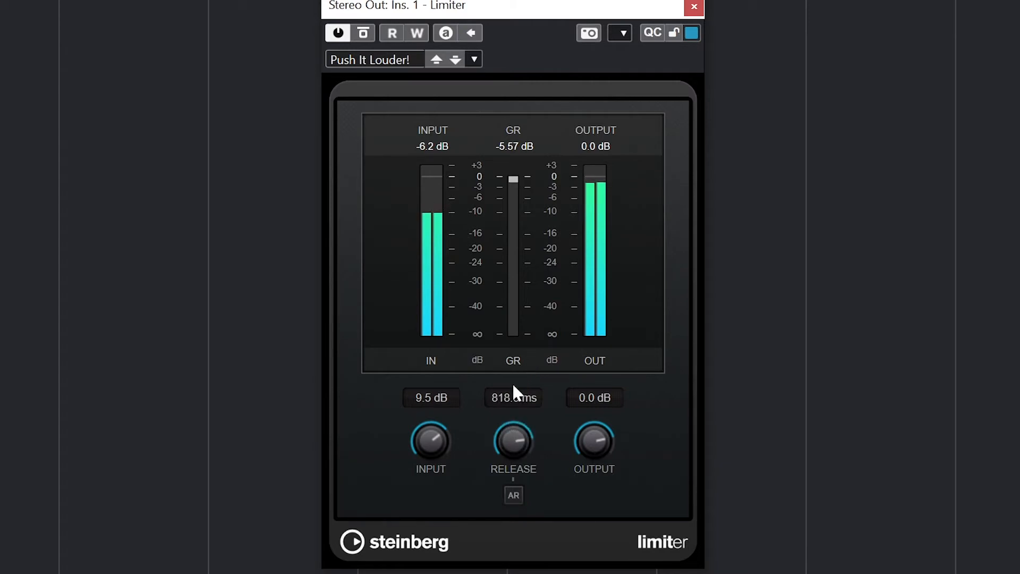
drag(514, 443, 513, 449)
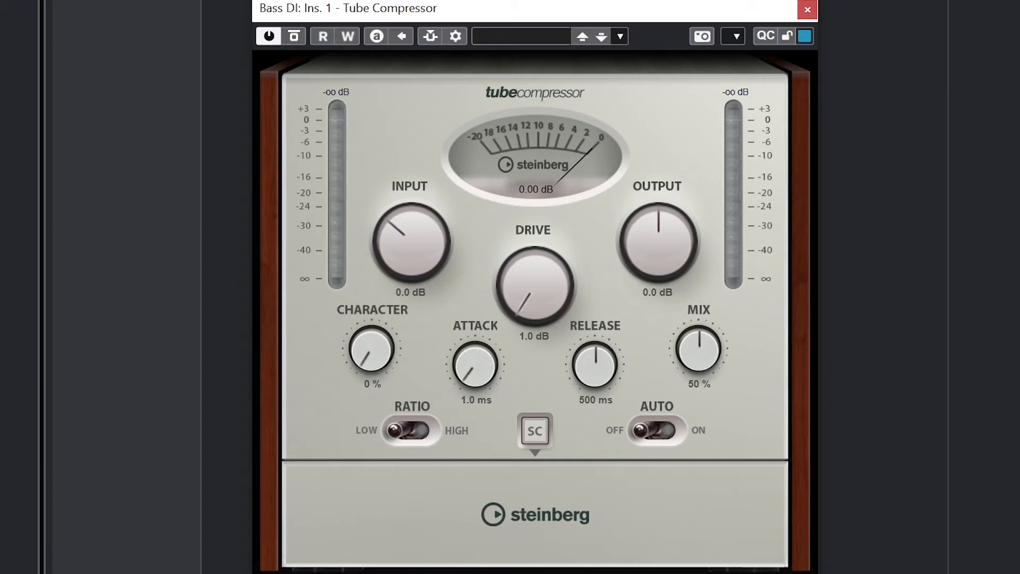
Raise the Tube Compressor drive to about 5.3 dB and enable its side-chain with filter settings shown.
click(804, 36)
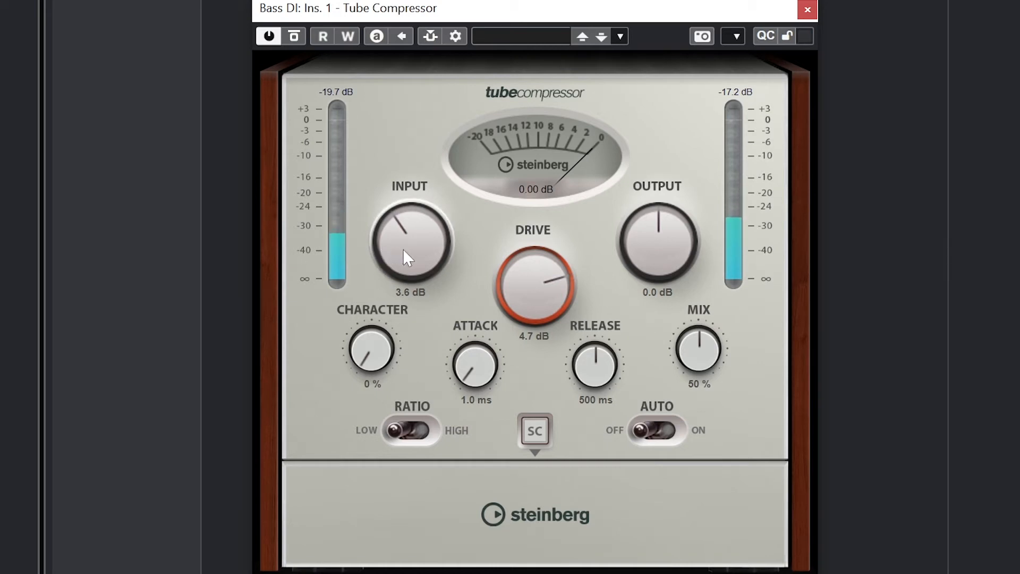
drag(534, 286, 528, 352)
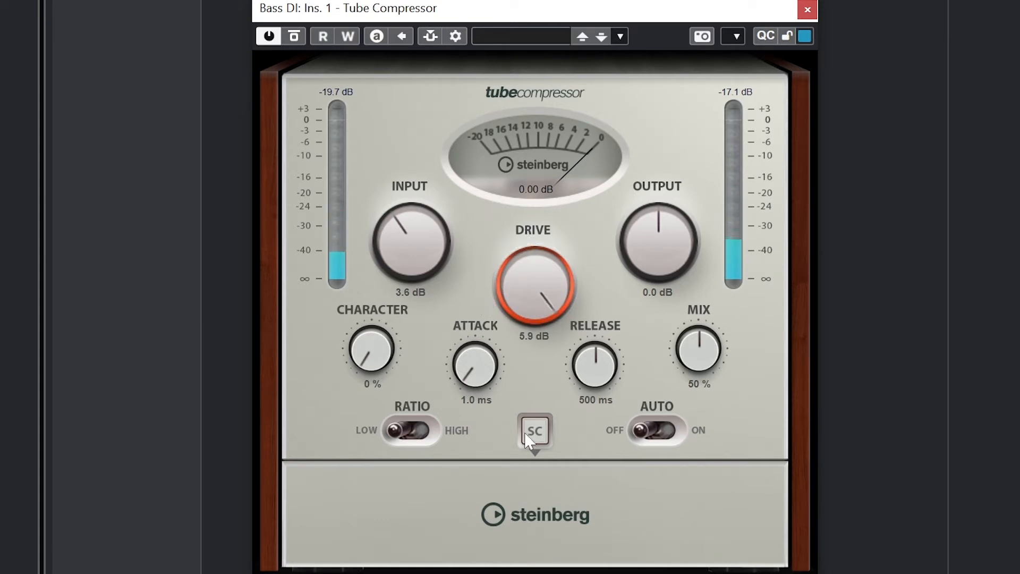
click(535, 430)
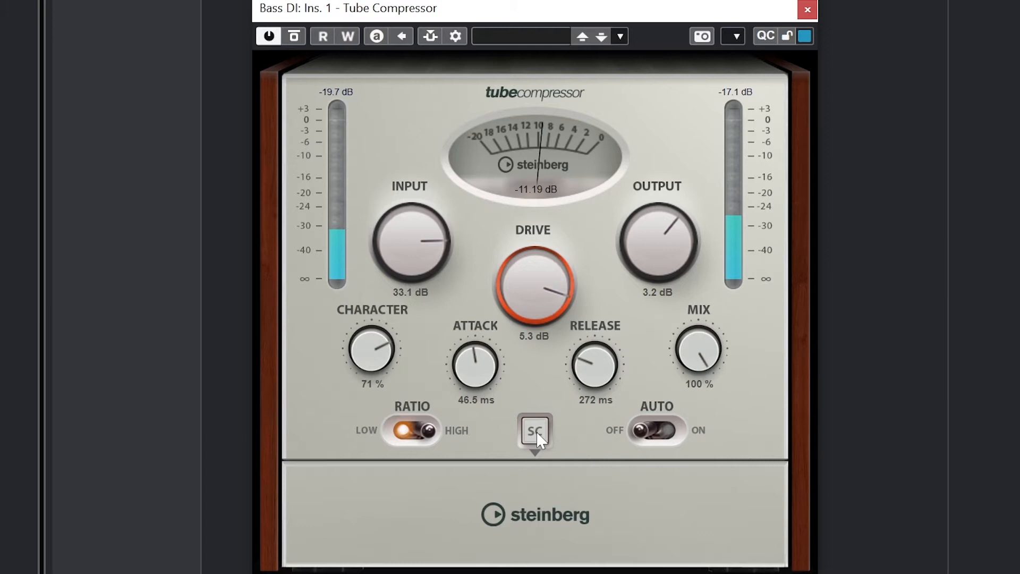
click(533, 430)
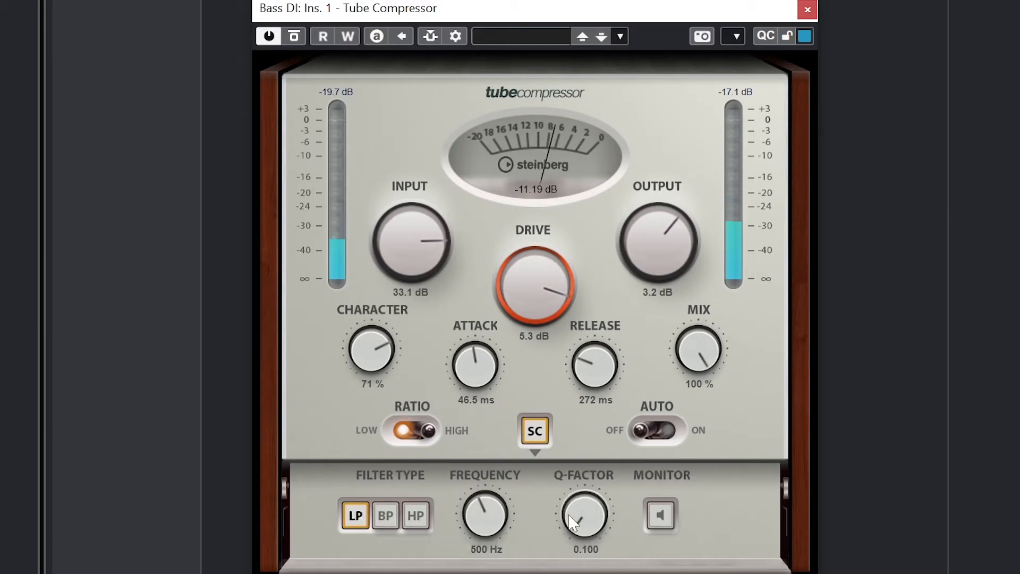
mouse_move(385, 516)
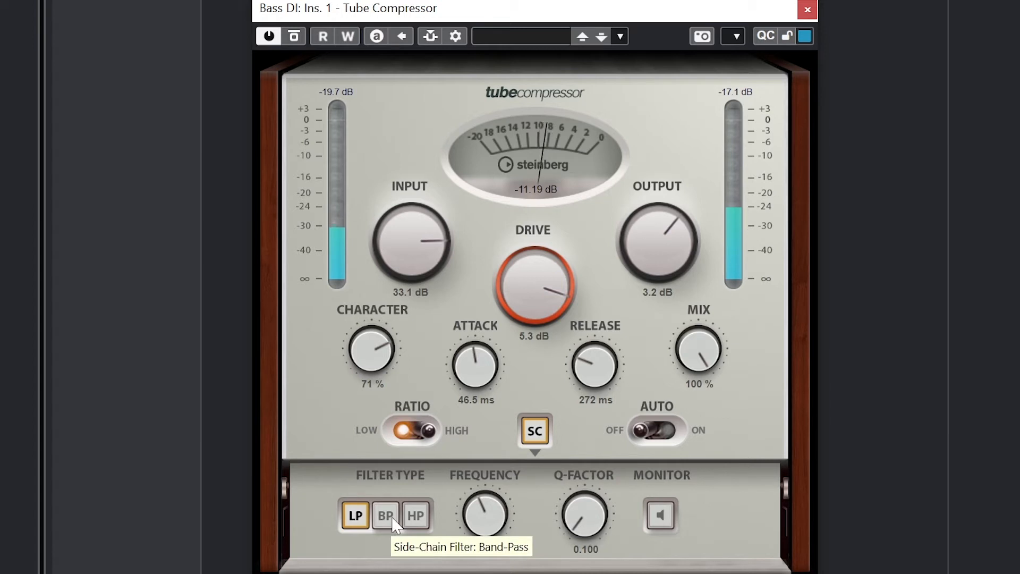
Try LP, BP and HP side-chain filters, frequency near 1698 Hz, narrower Q, and monitor the filtered signal.
click(384, 514)
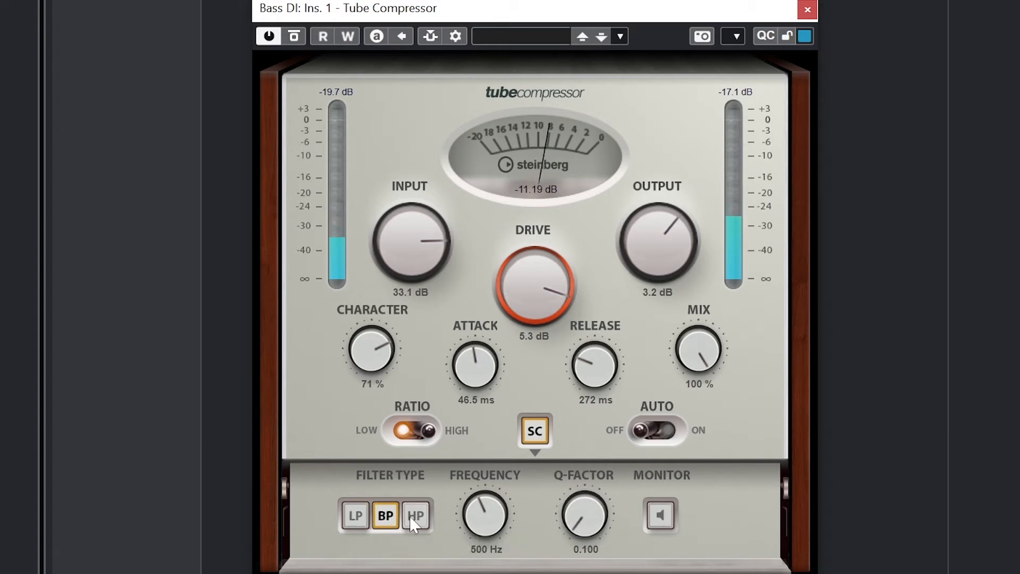
click(416, 515)
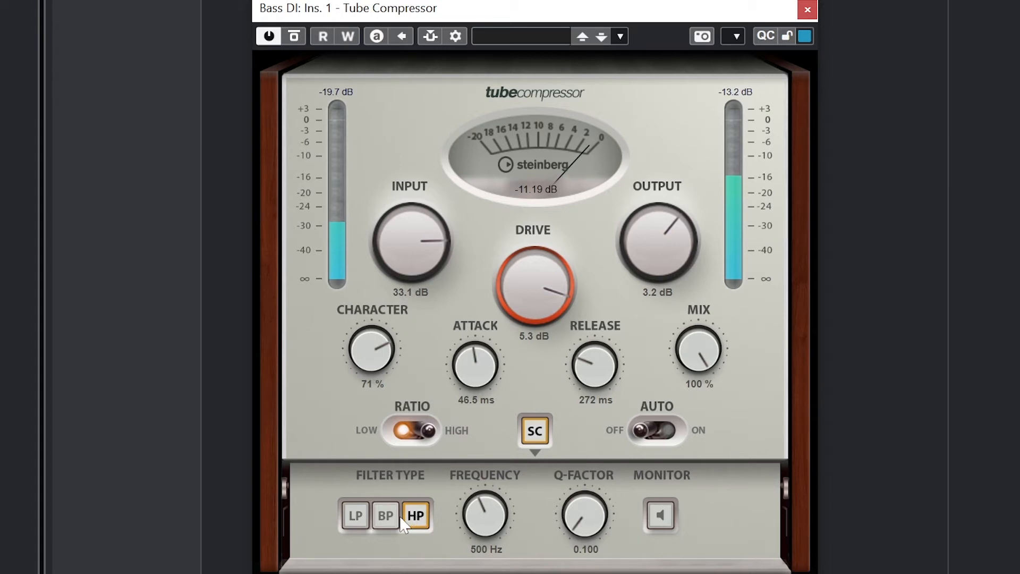
click(355, 516)
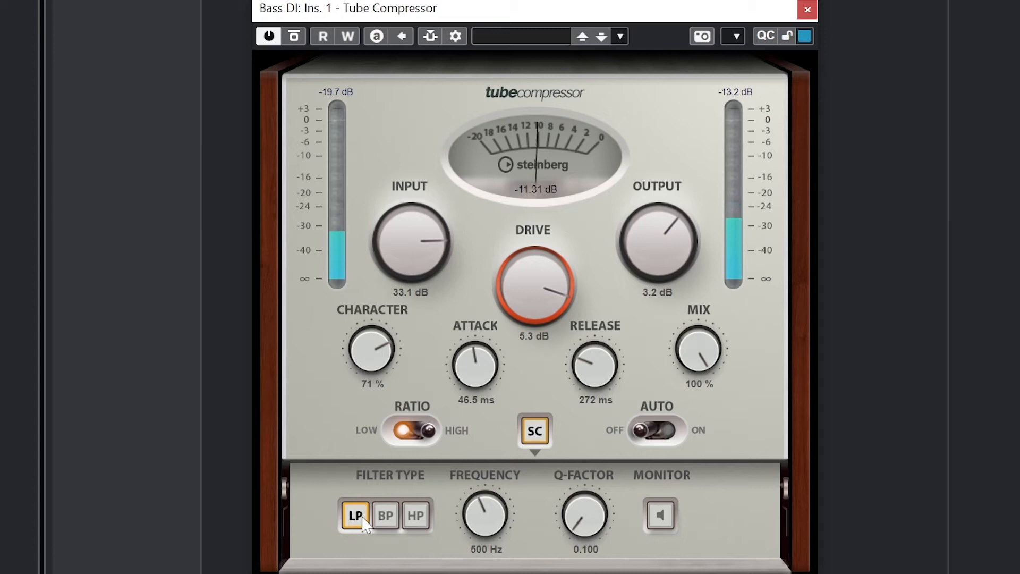
click(385, 515)
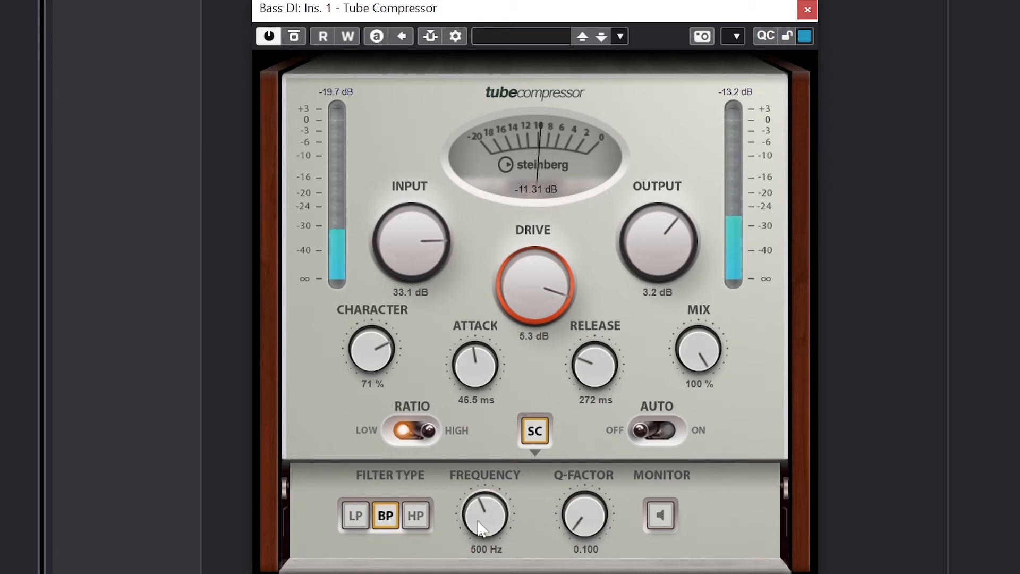
drag(485, 515, 489, 504)
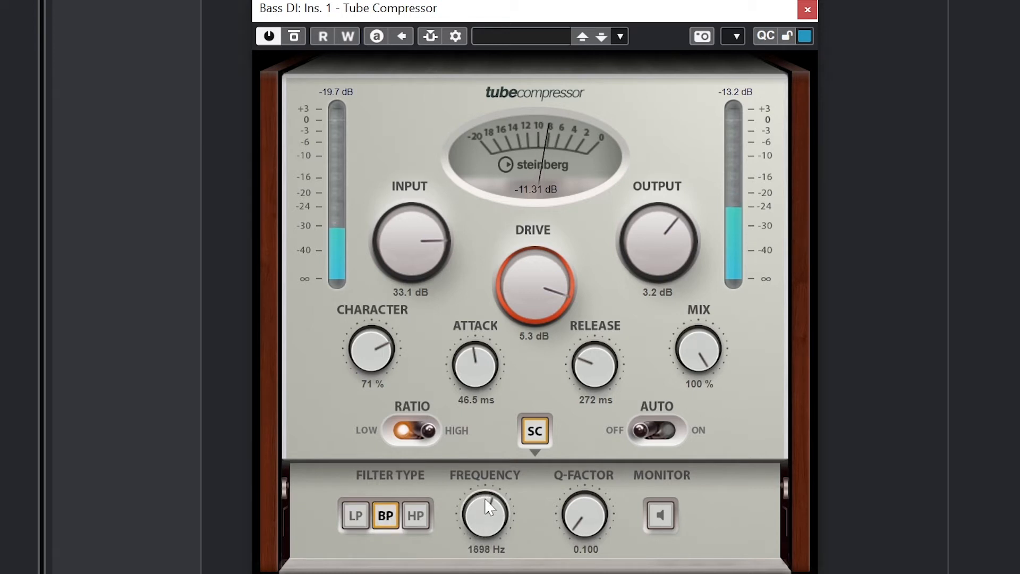
click(416, 514)
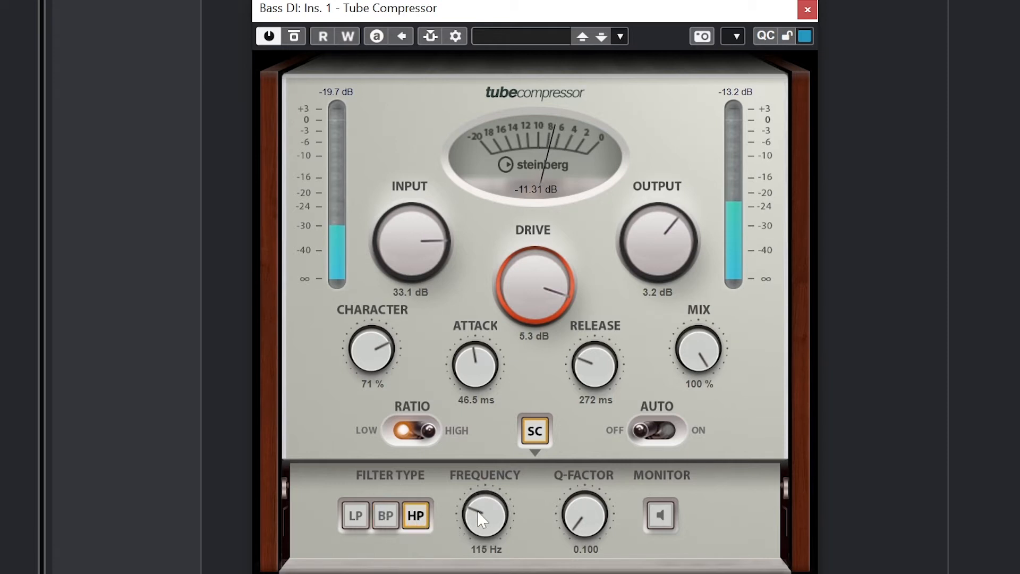
drag(485, 515, 494, 481)
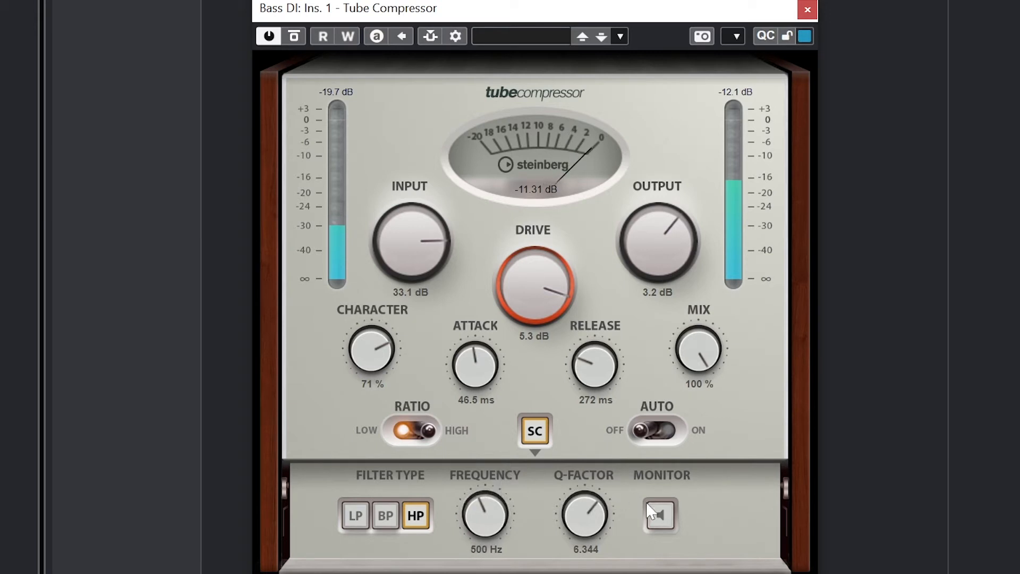
click(660, 515)
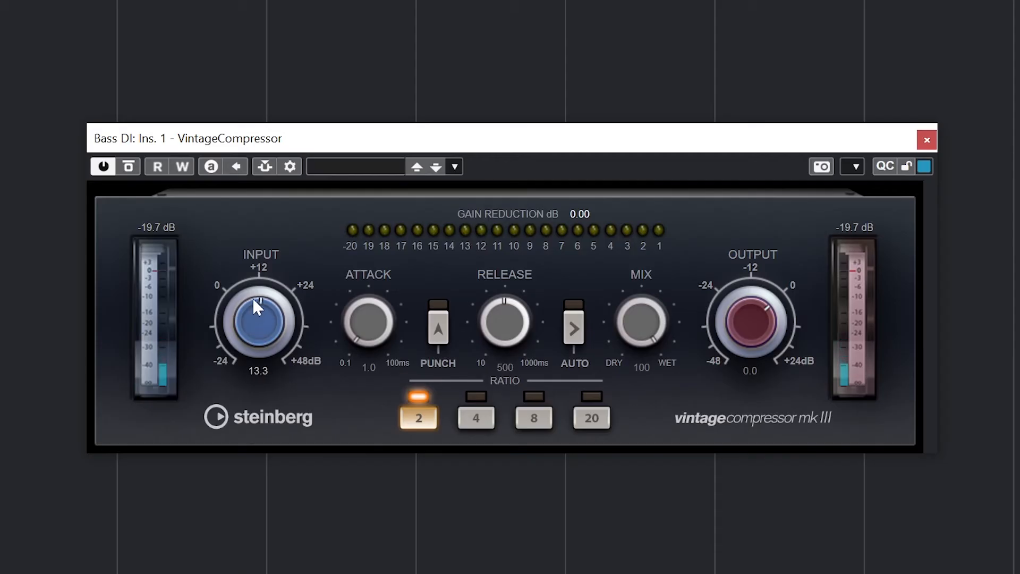
Raise VintageCompressor input drive, lengthen attack to about 10.5 ms and engage Punch mode.
drag(256, 306, 260, 299)
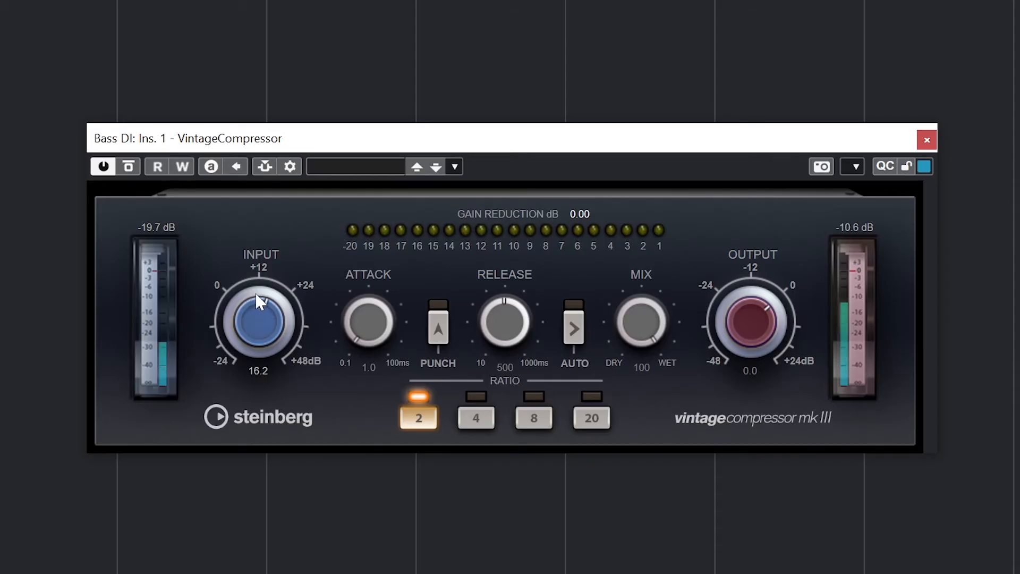
drag(260, 300, 266, 291)
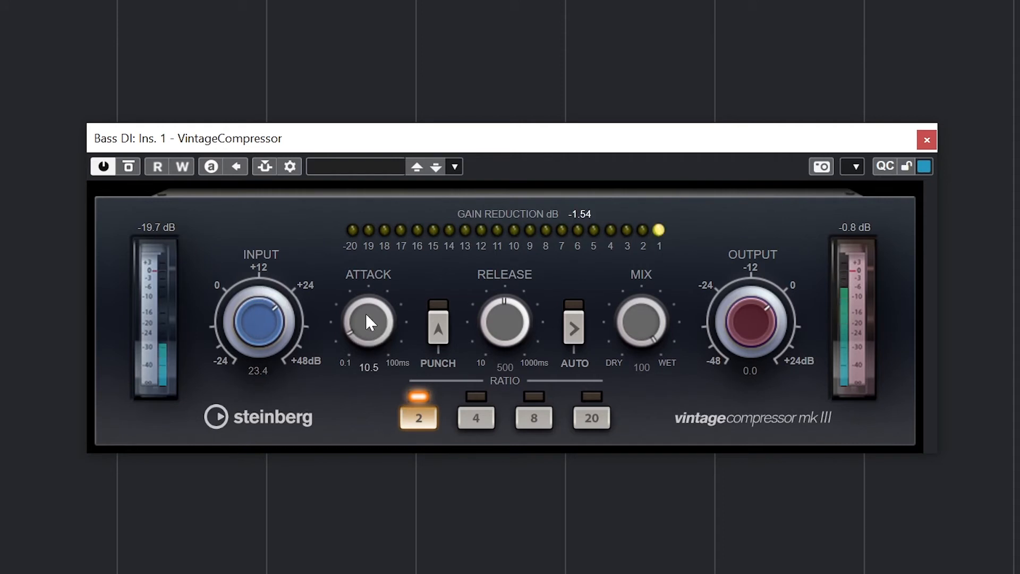
mouse_move(552, 342)
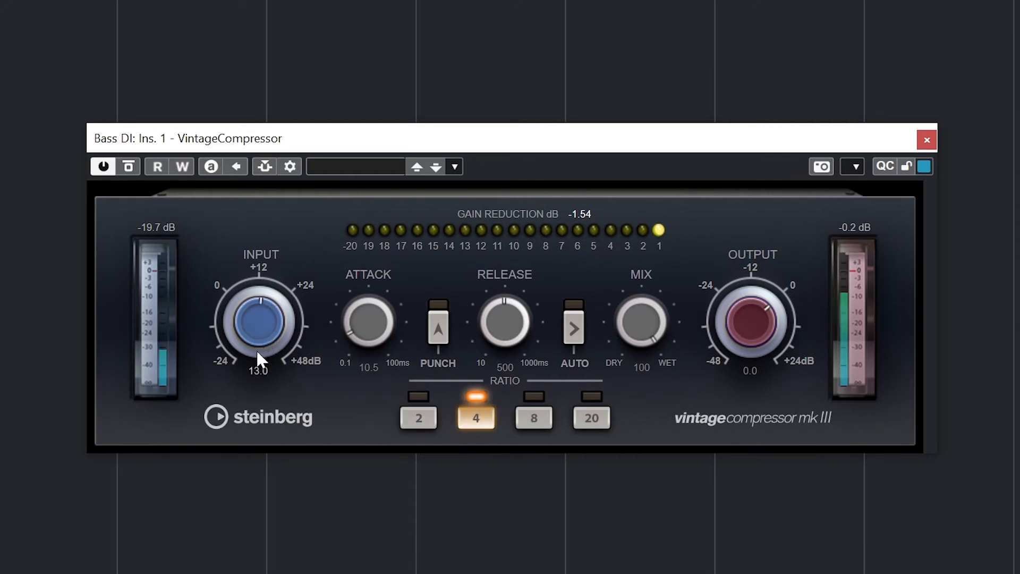
drag(260, 344, 259, 332)
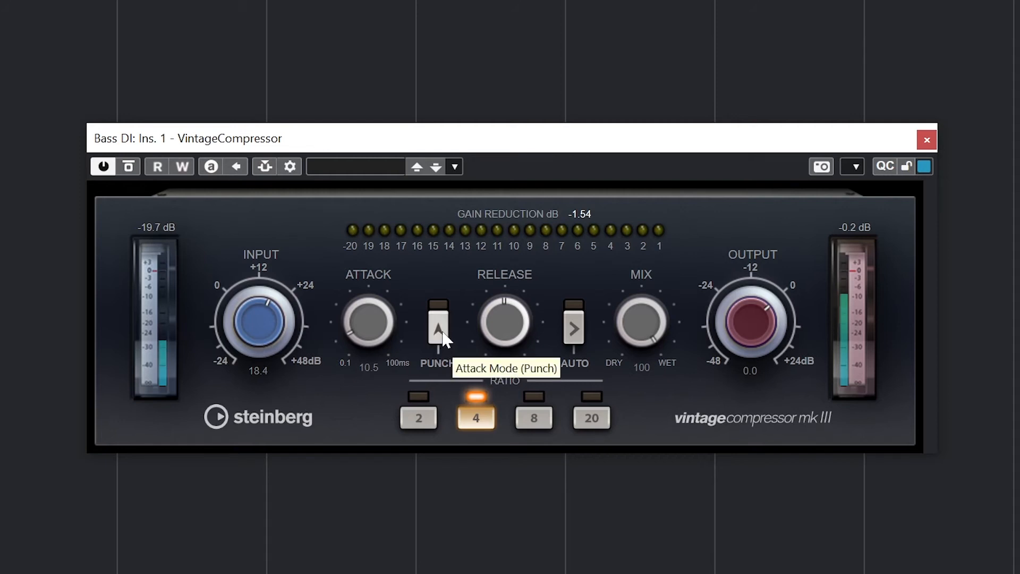
click(437, 322)
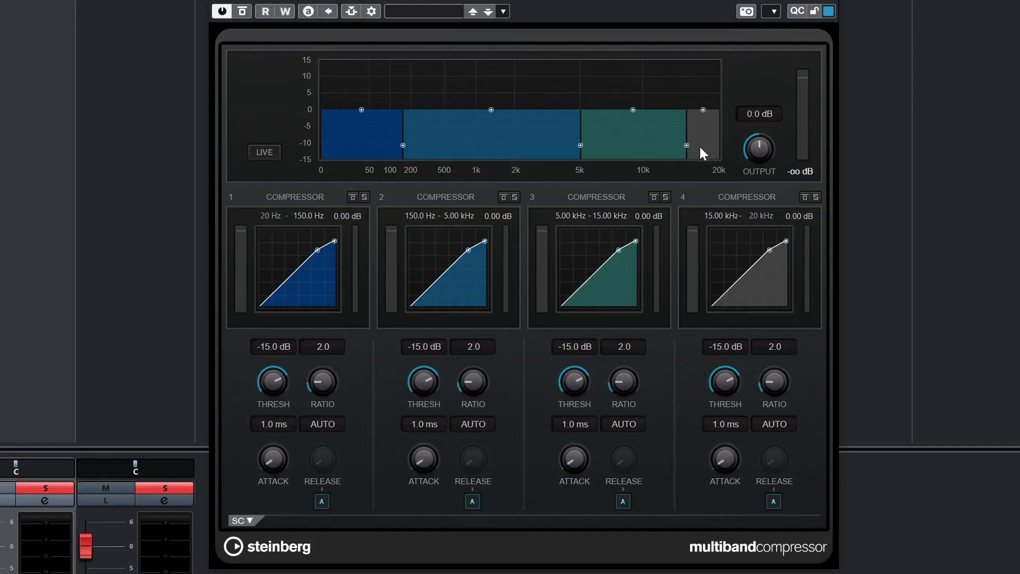
mouse_move(696, 154)
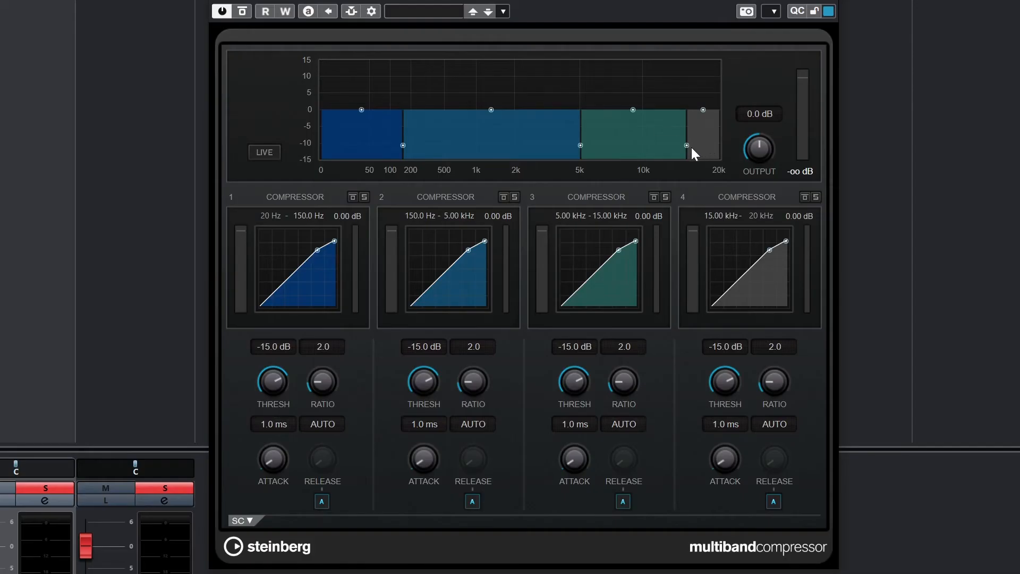
Move multiband crossovers to about 12.65 kHz and 319 Hz, then show the 27-entry preset list.
drag(703, 146, 669, 146)
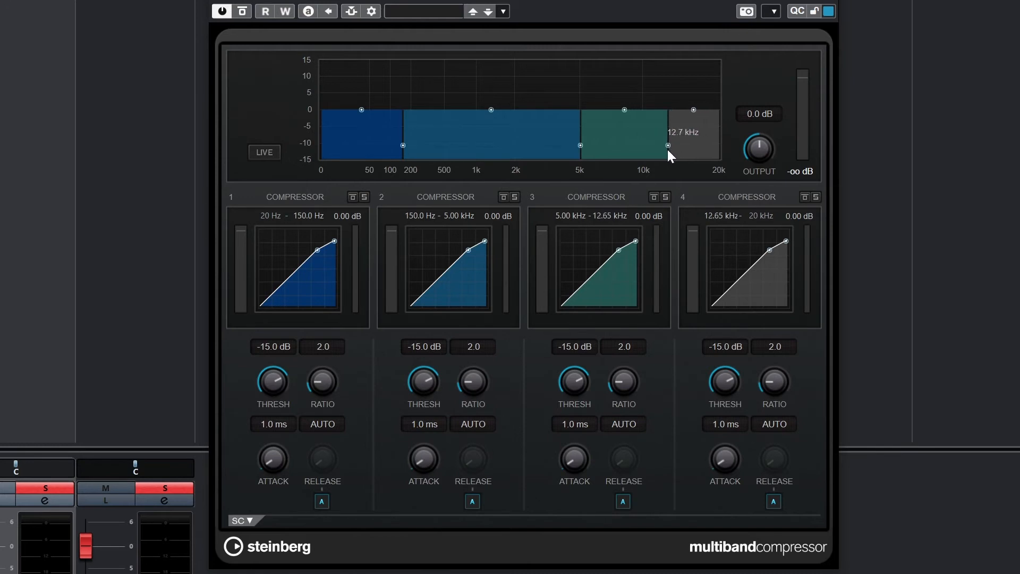
drag(404, 144, 430, 145)
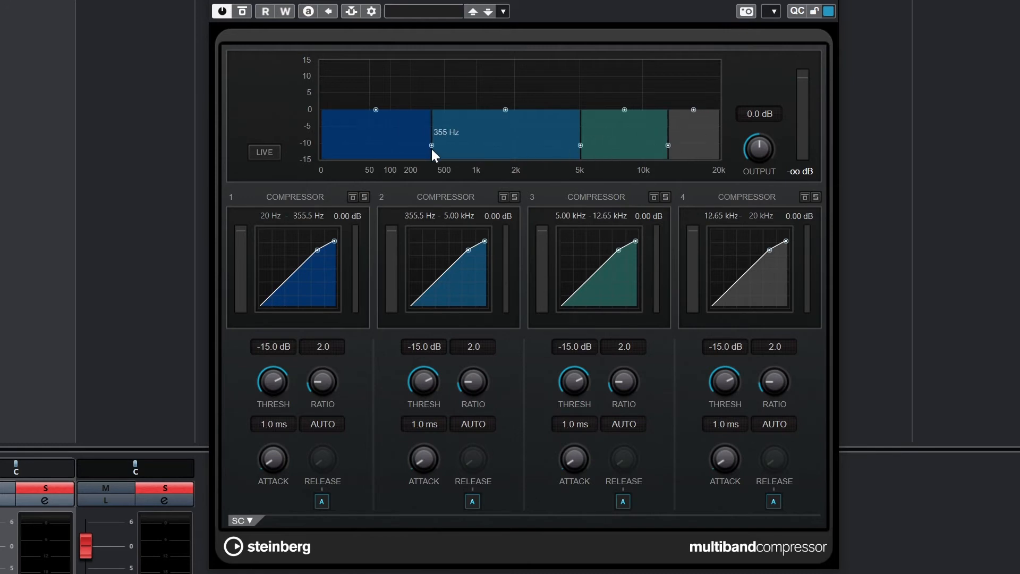
click(502, 11)
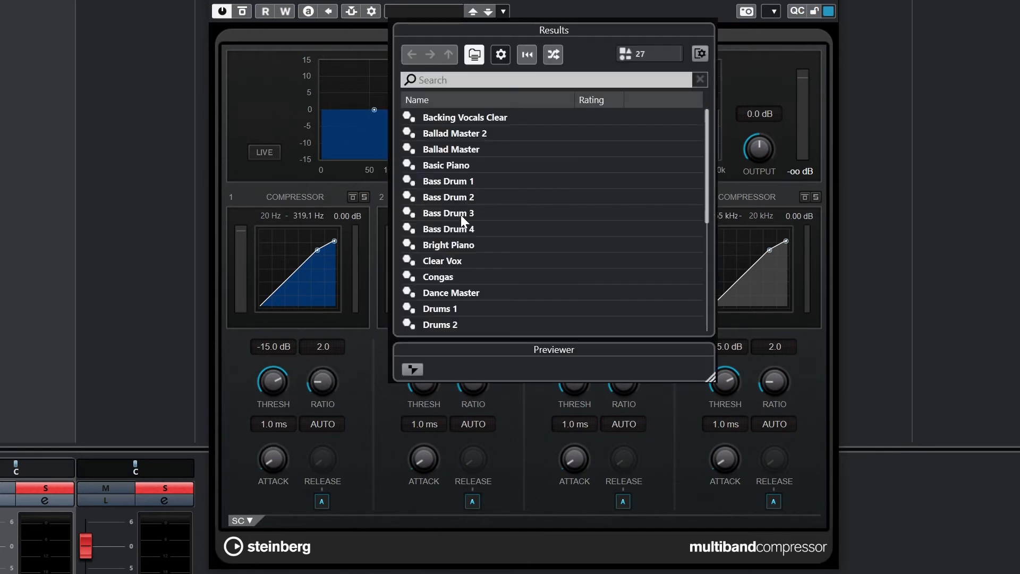
mouse_move(474, 151)
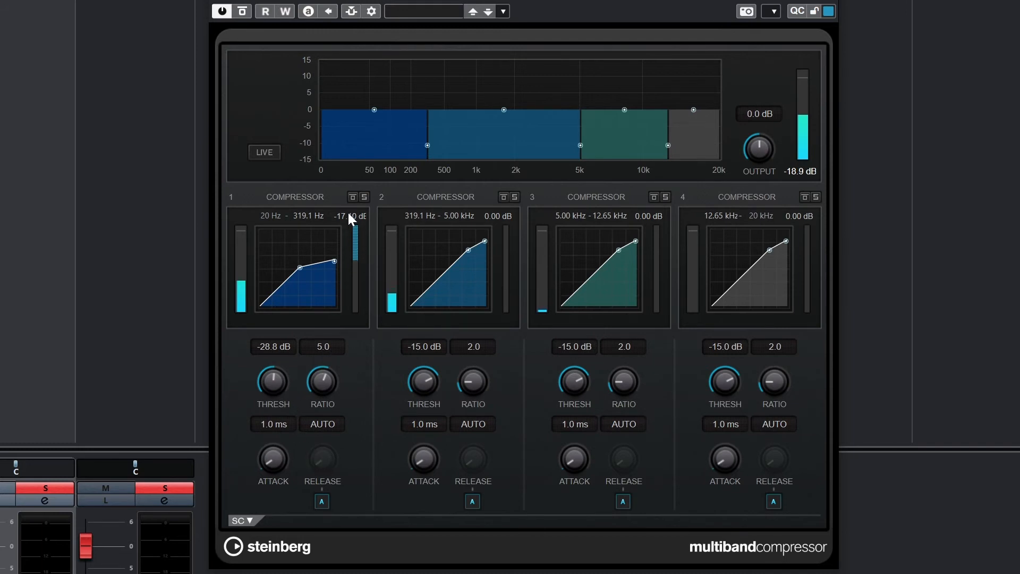
Boost the low band's output and set its crossover to 114 Hz.
drag(374, 108, 374, 92)
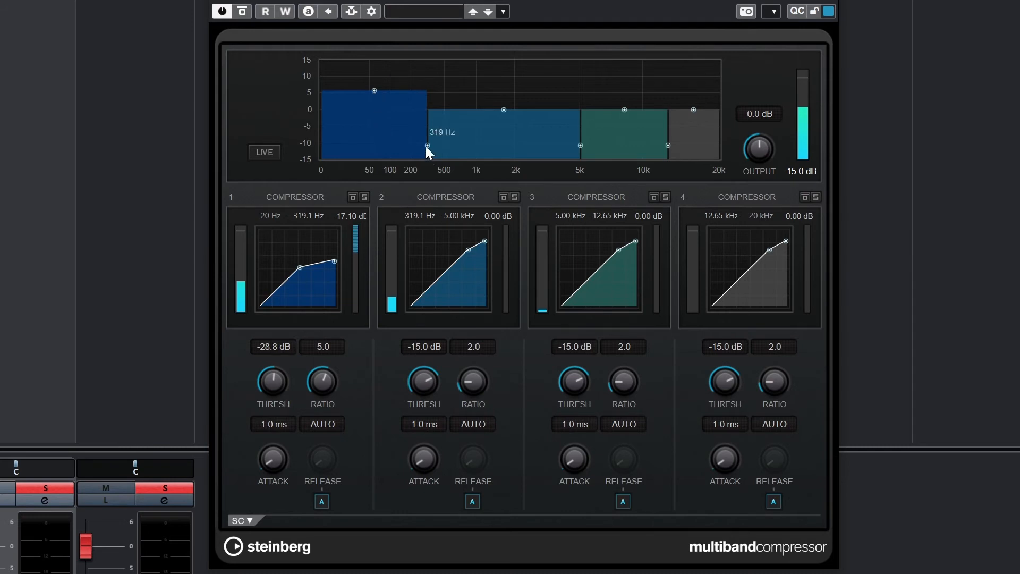
drag(426, 146, 389, 146)
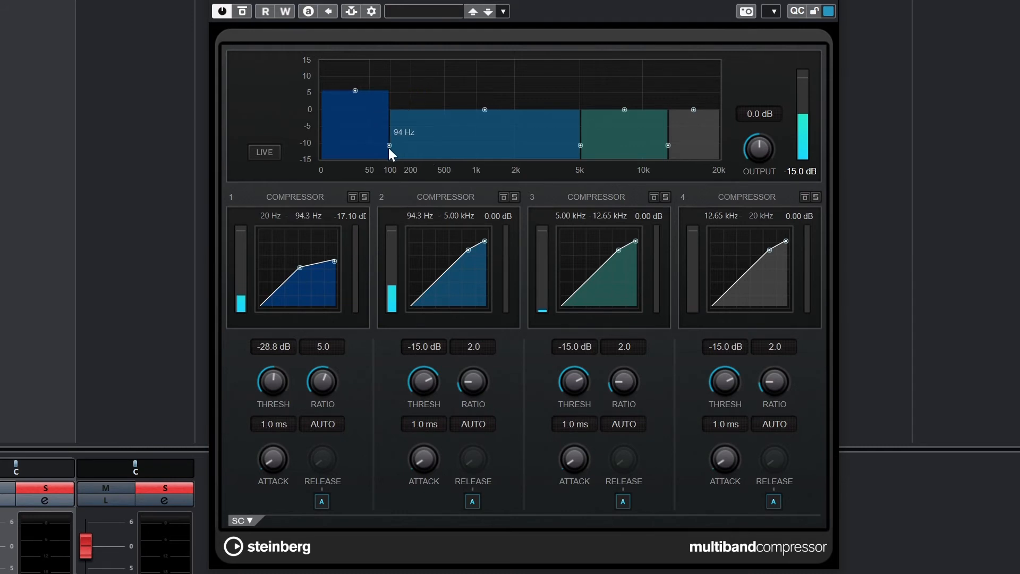
drag(387, 144, 395, 145)
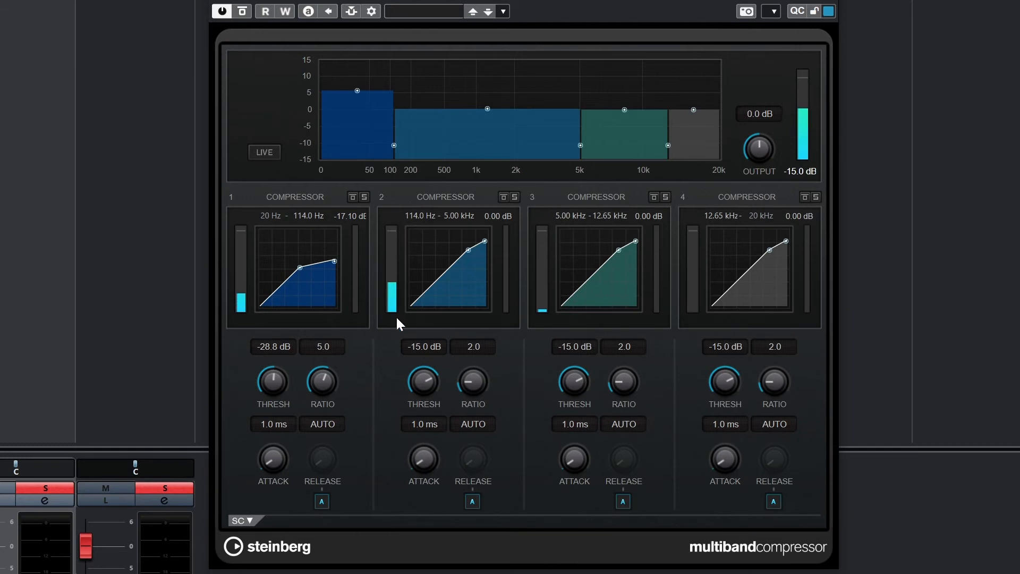
Set band 2 to -36.3 dB threshold, 3.7 ratio, lower level and 3.5 ms attack.
drag(422, 381, 420, 390)
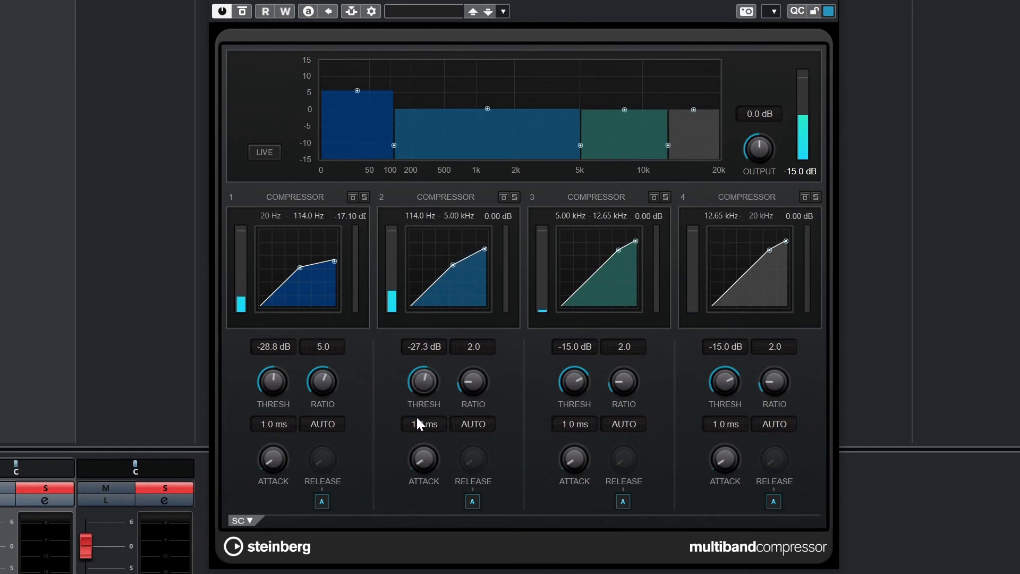
drag(422, 382, 422, 390)
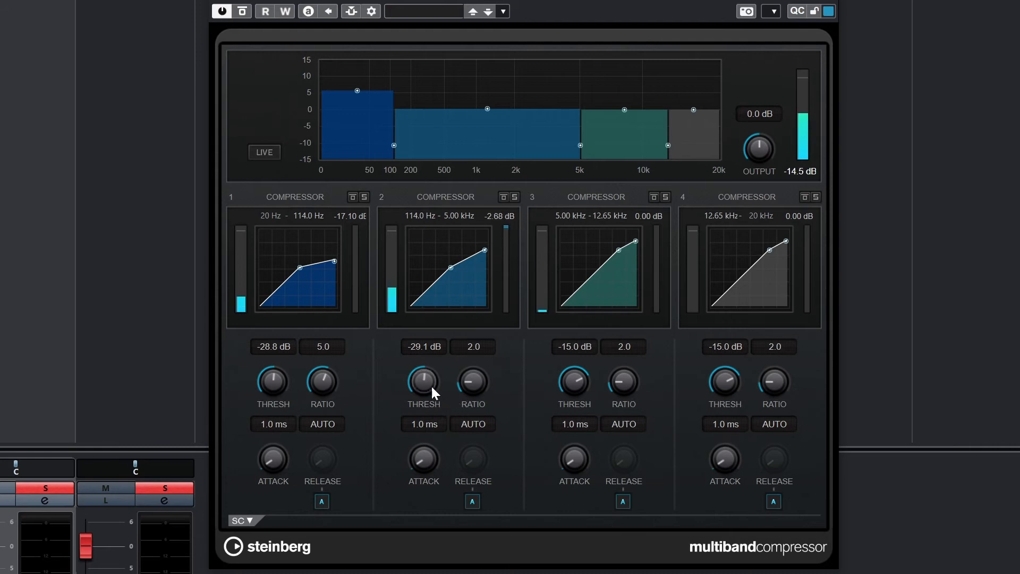
drag(422, 381, 422, 390)
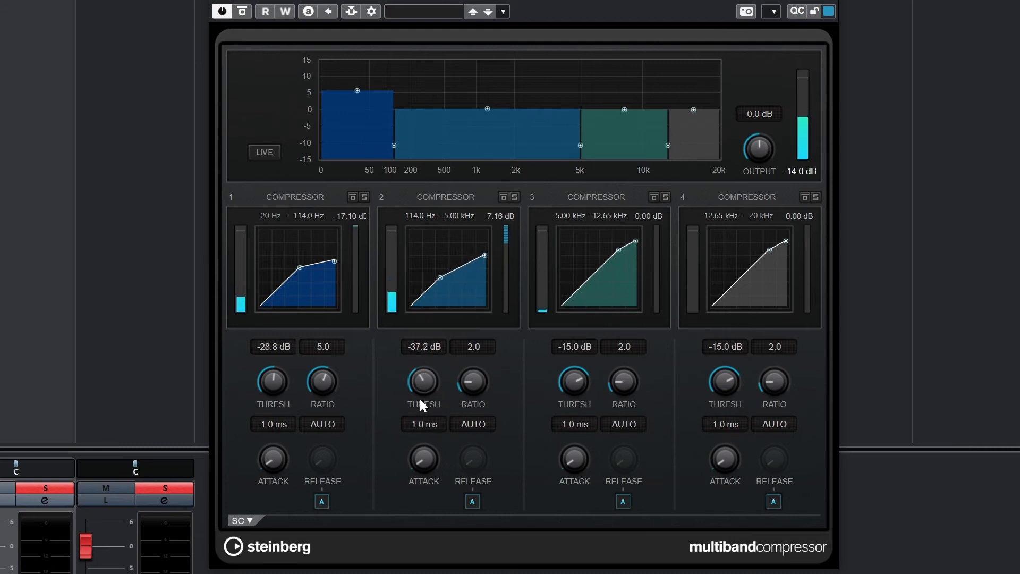
drag(472, 381, 475, 372)
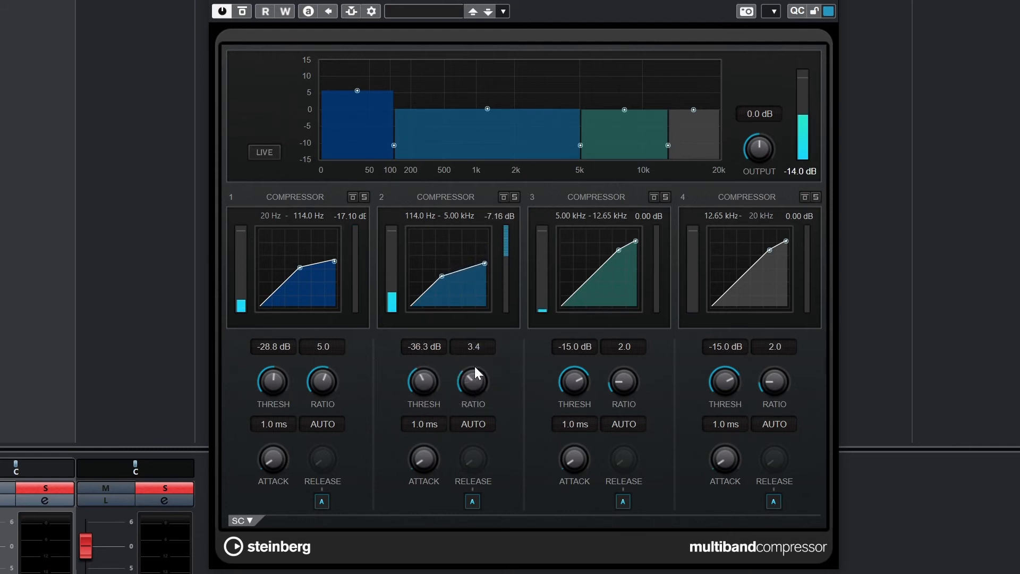
drag(473, 380, 475, 371)
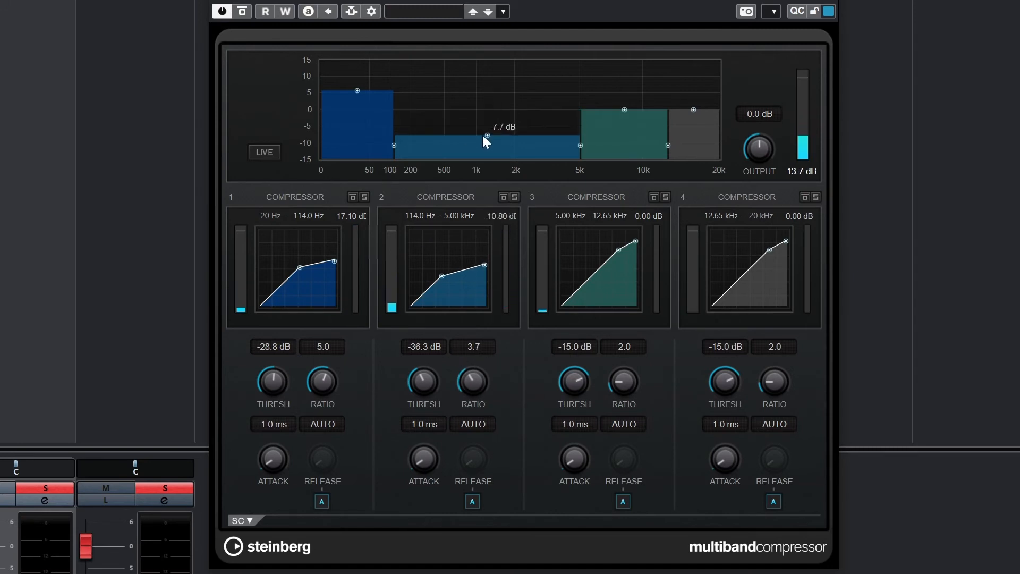
drag(487, 146, 486, 135)
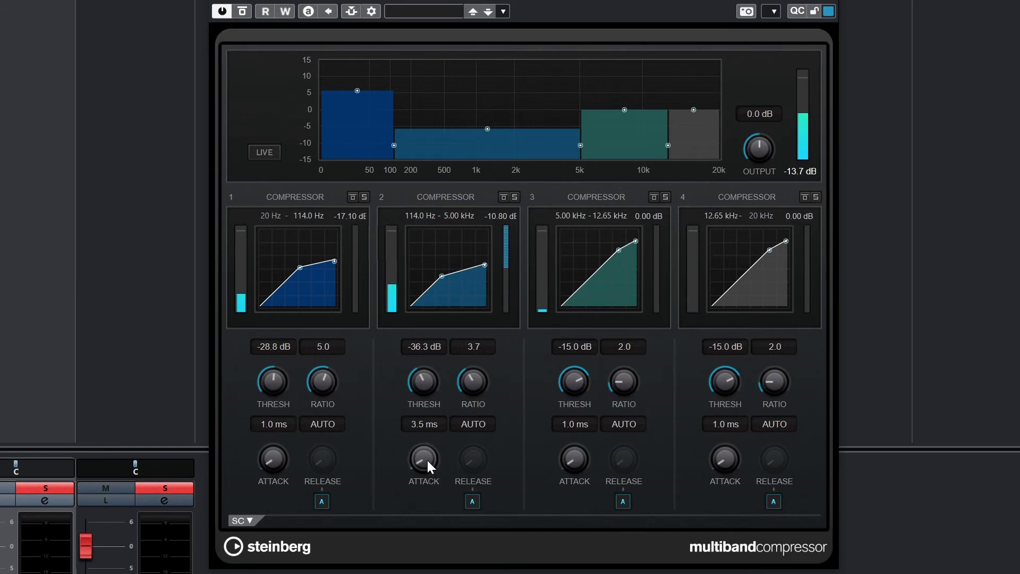
drag(423, 456, 415, 448)
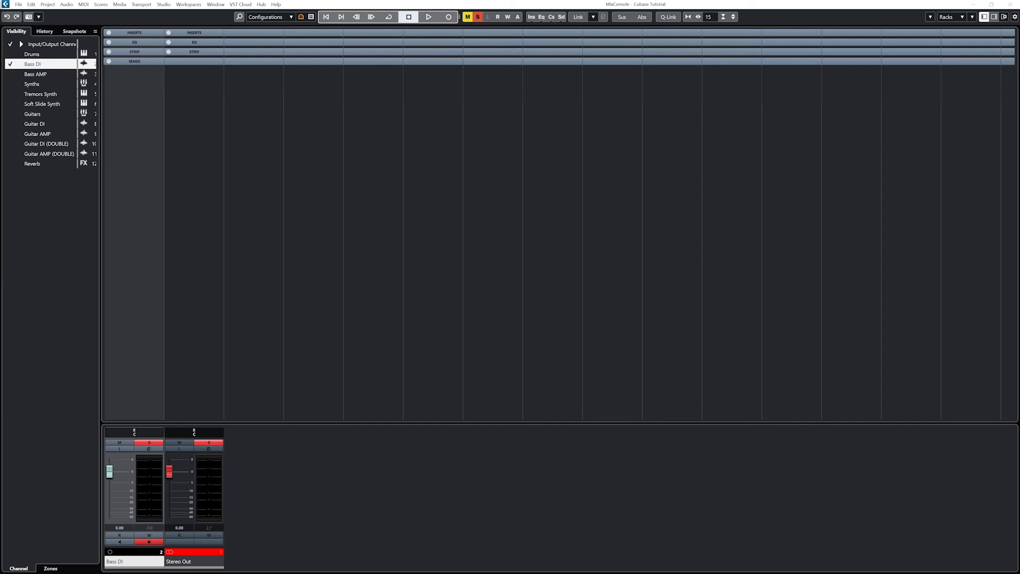
Focus the Bass DI channel in the MixConsole next to Stereo Out.
click(134, 41)
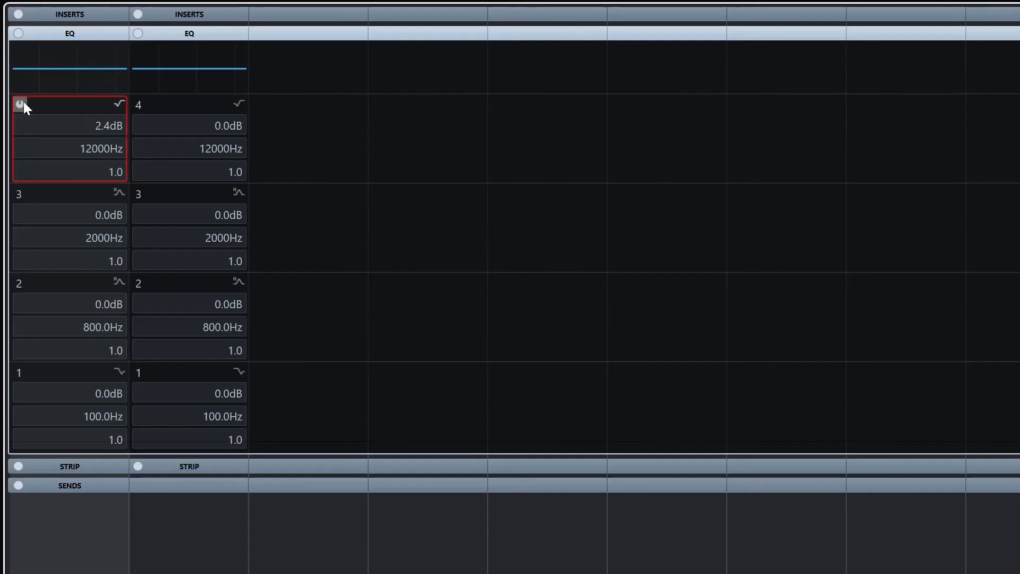
Switch on the channel EQ, boost band 4 to 5.8 dB near 2.8 kHz and cut band 1 by about 9 dB.
click(22, 106)
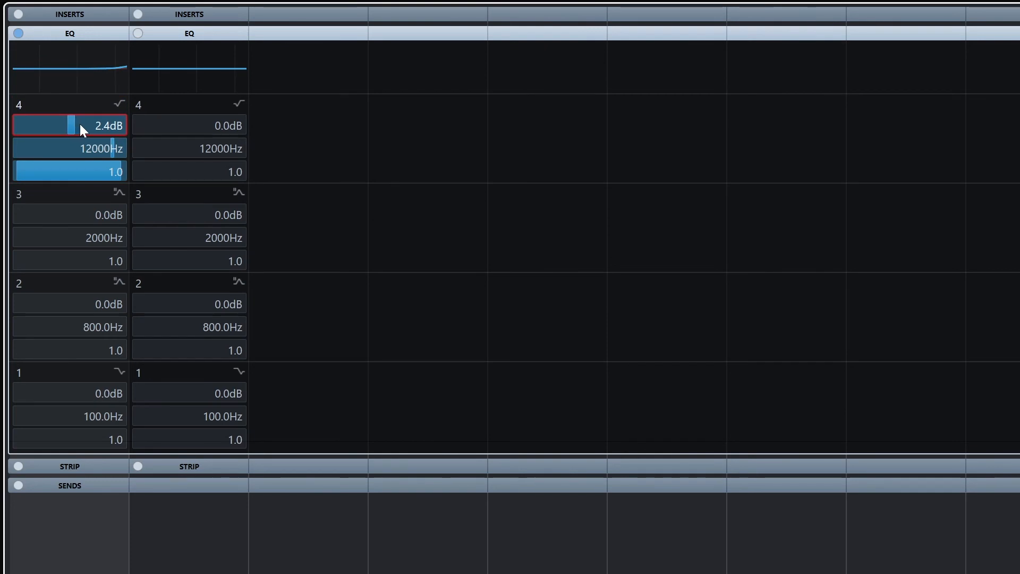
drag(82, 129, 94, 152)
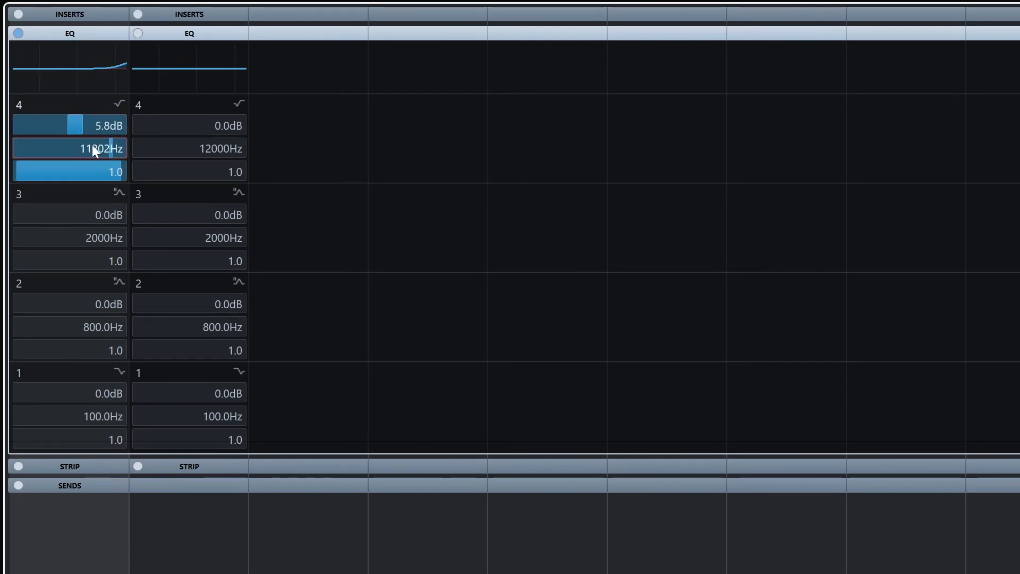
drag(91, 149, 30, 149)
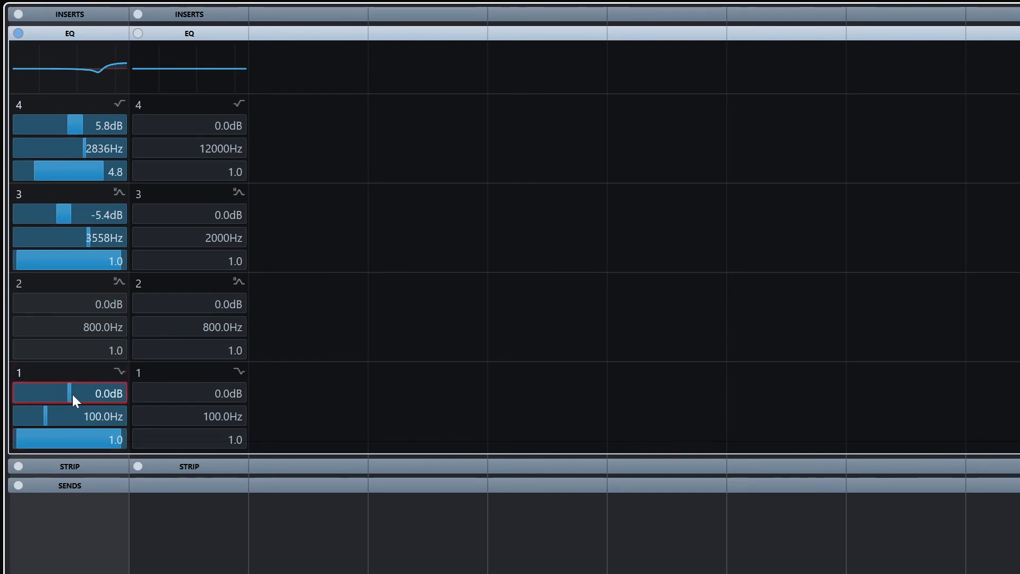
drag(72, 393, 58, 393)
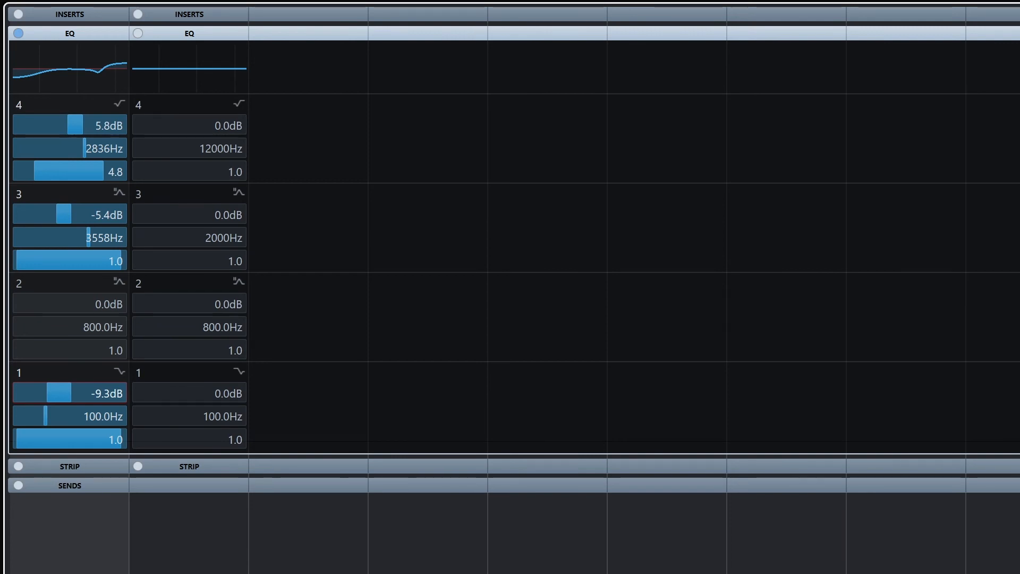
mouse_move(97, 126)
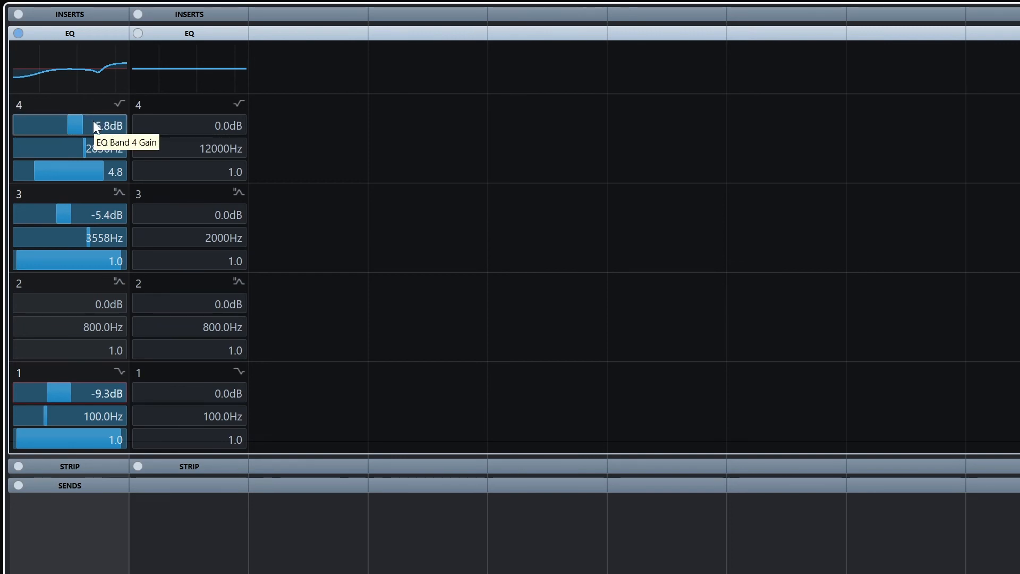
drag(92, 125, 55, 126)
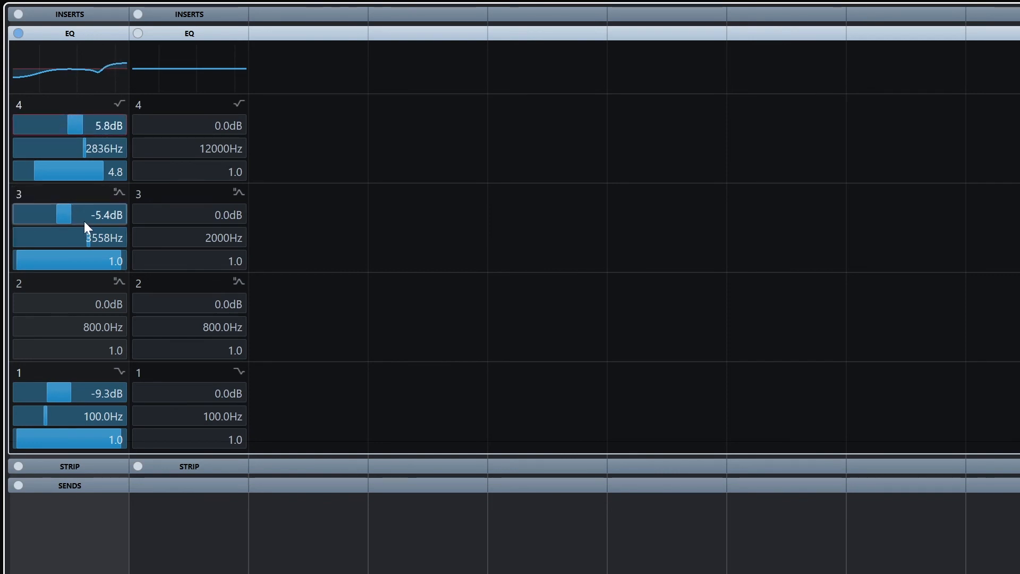
Boost band 3 to 9 dB and settle its frequency near 490 Hz.
drag(62, 215, 46, 237)
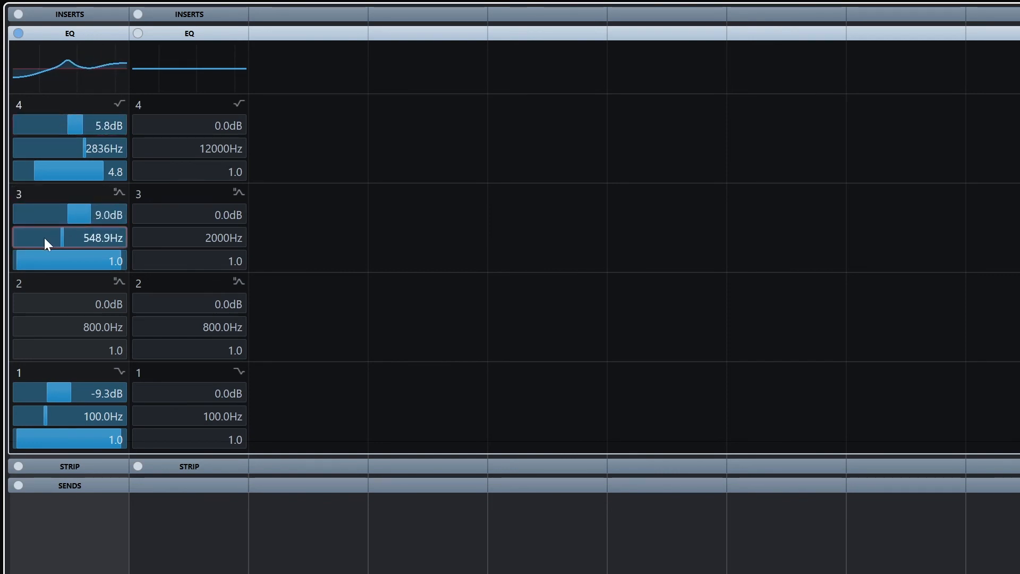
drag(39, 237, 71, 237)
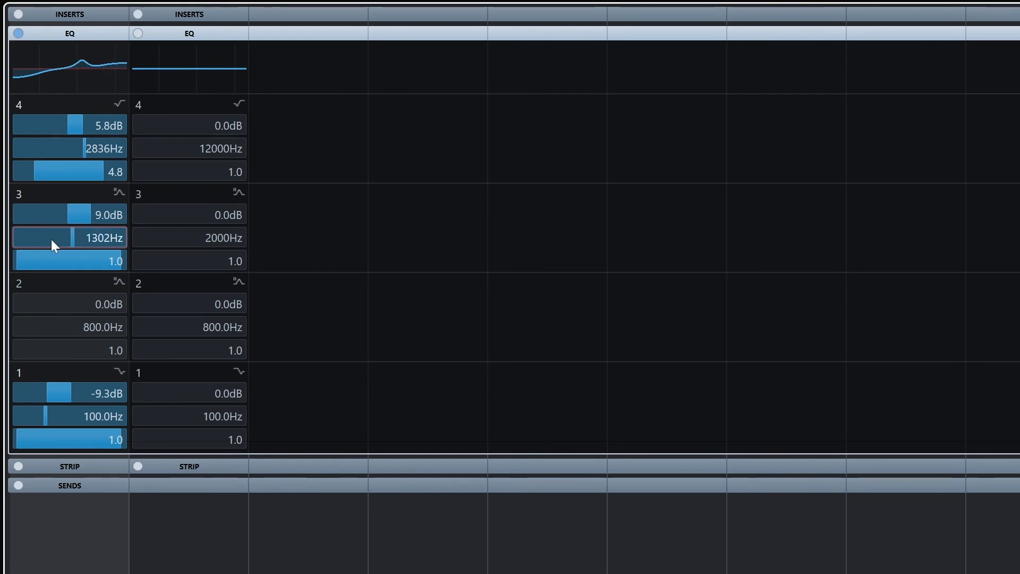
drag(55, 237, 43, 237)
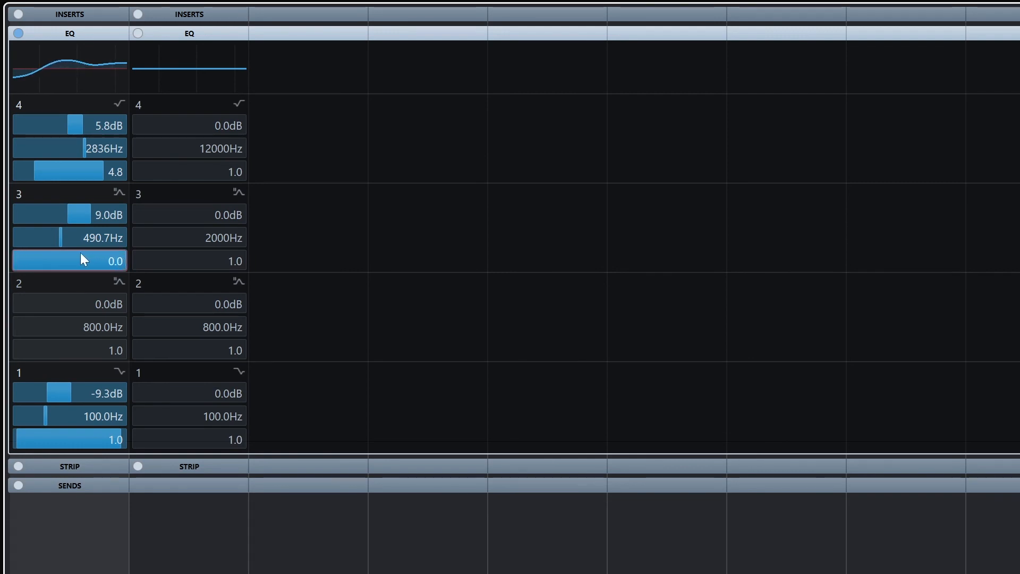
click(118, 104)
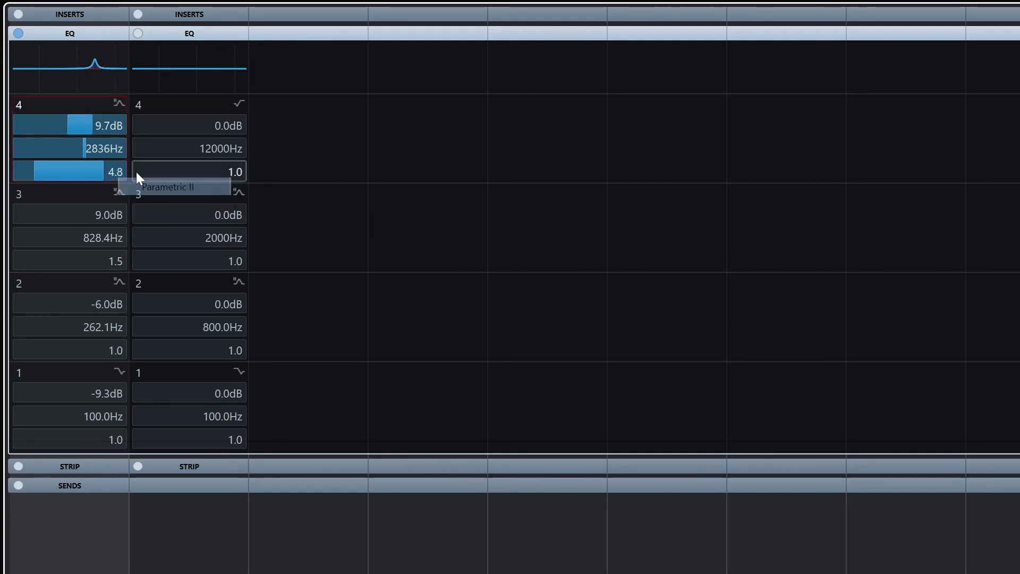
Try band 4 as low-pass then revert, and move band 2's −6 dB dip to about 540 Hz.
click(120, 104)
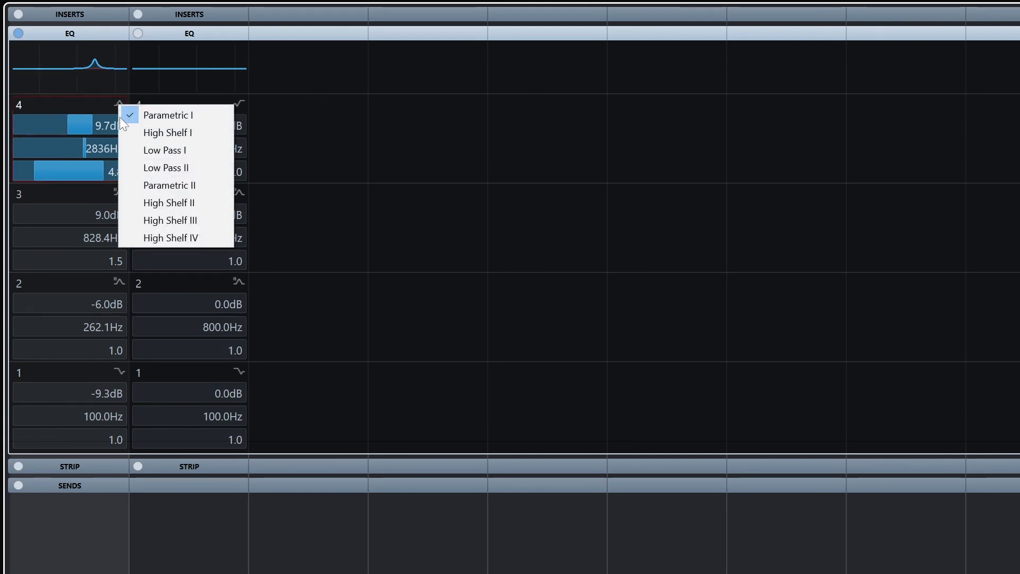
click(165, 149)
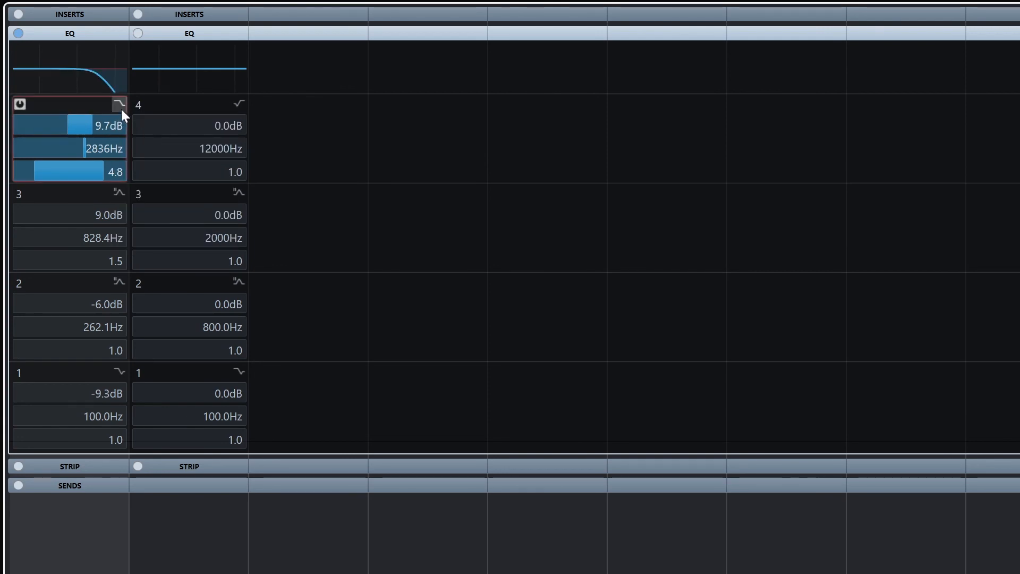
click(119, 104)
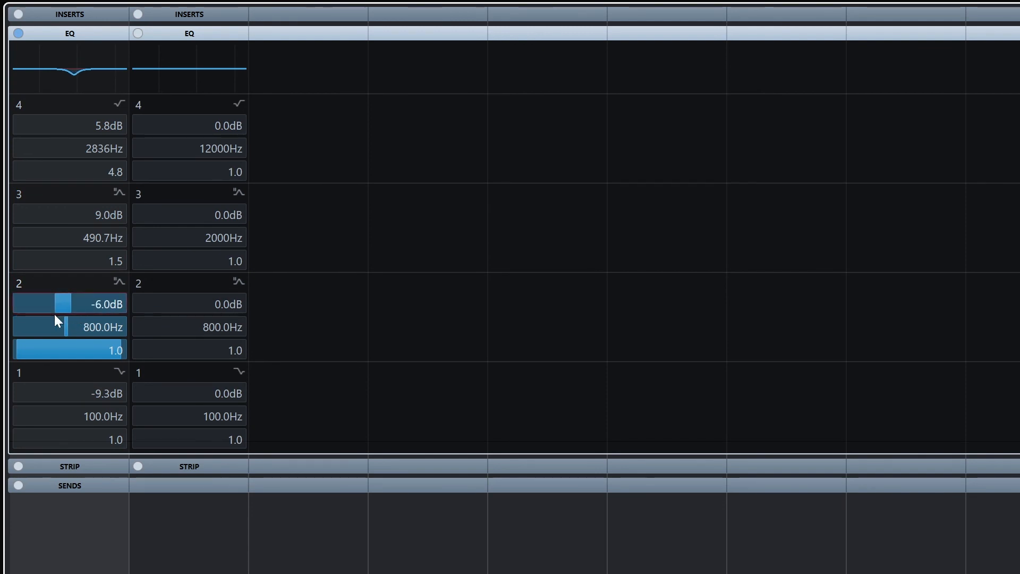
drag(64, 326, 56, 326)
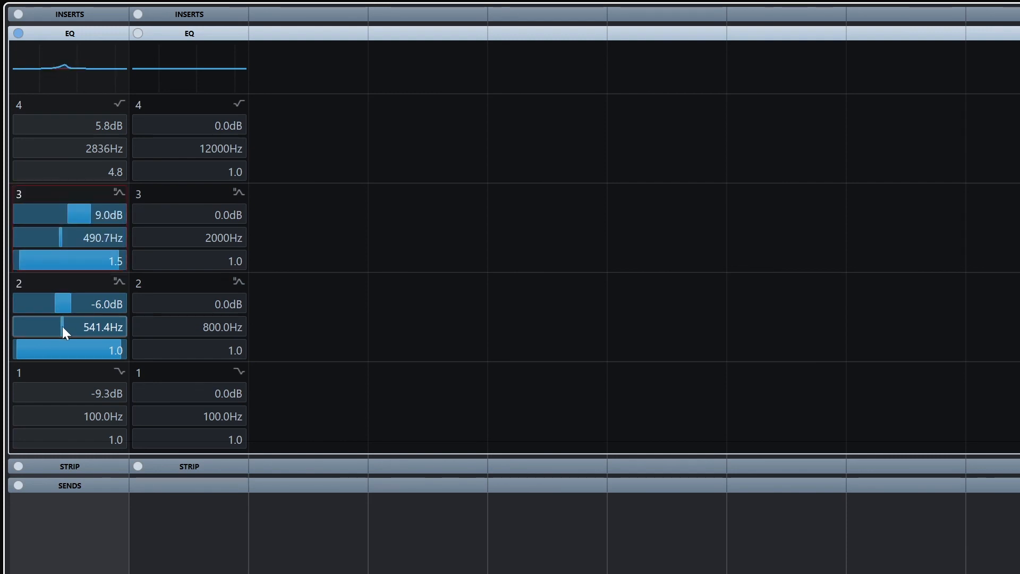
drag(62, 326, 71, 326)
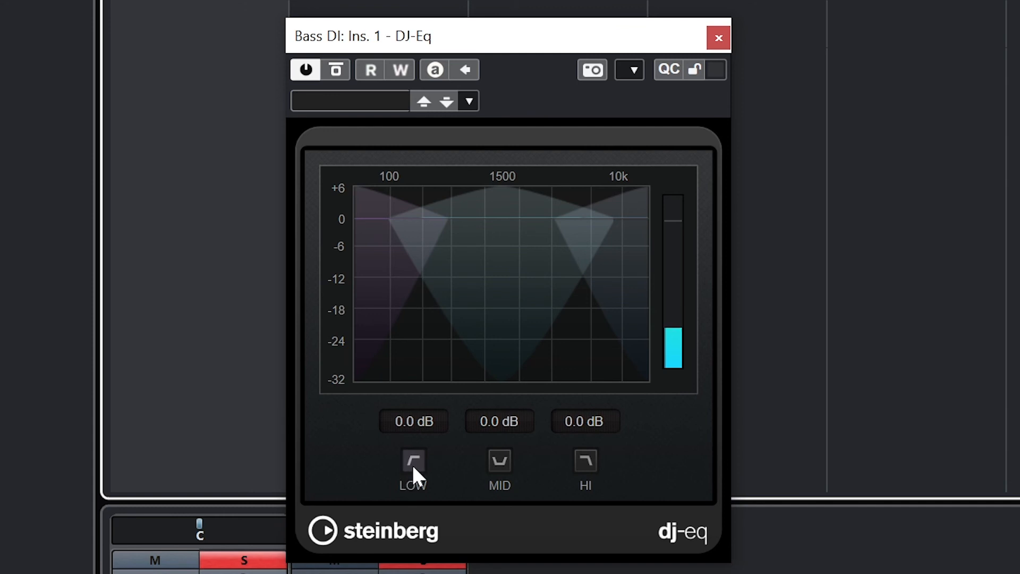
click(413, 457)
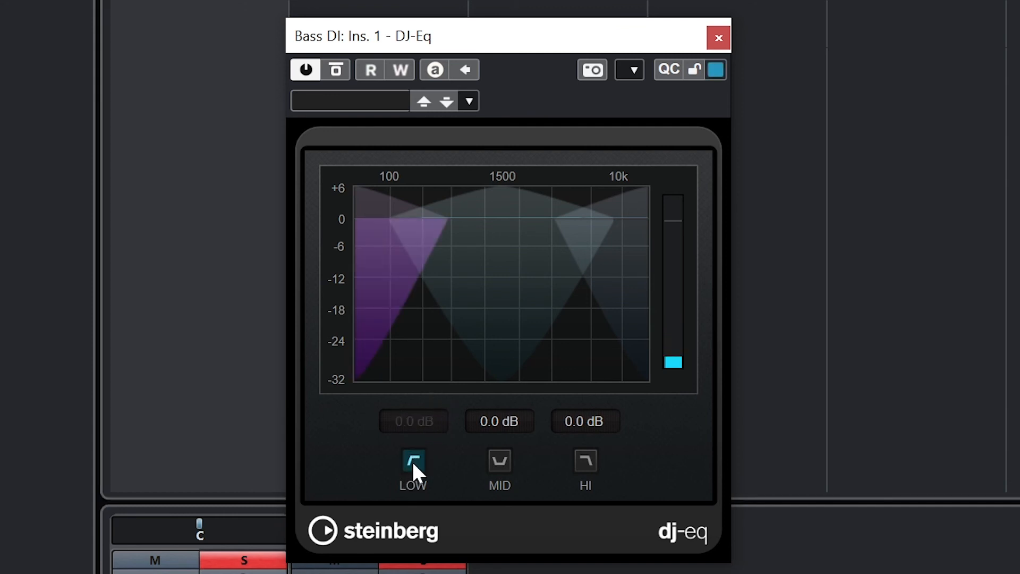
click(413, 461)
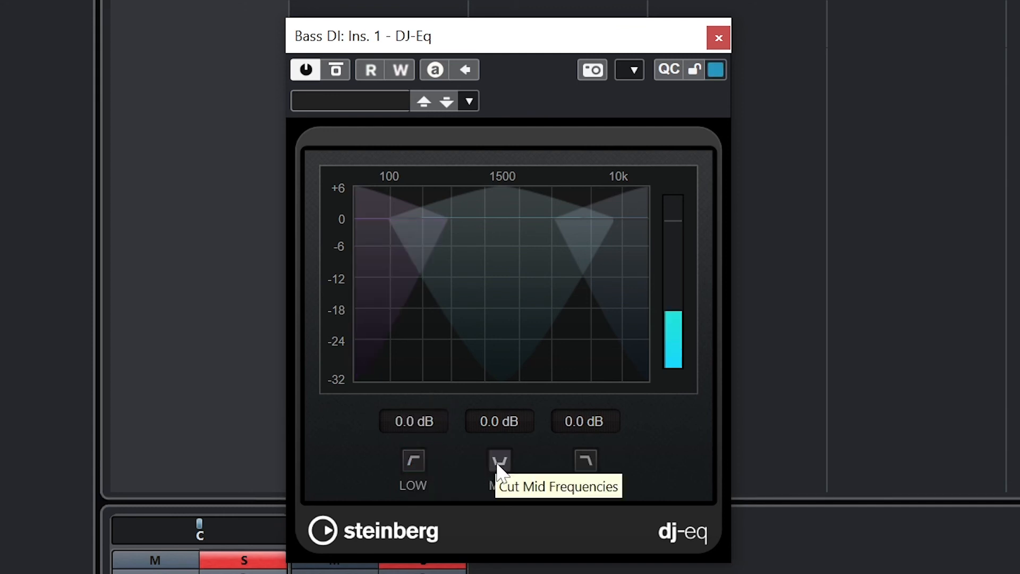
click(500, 461)
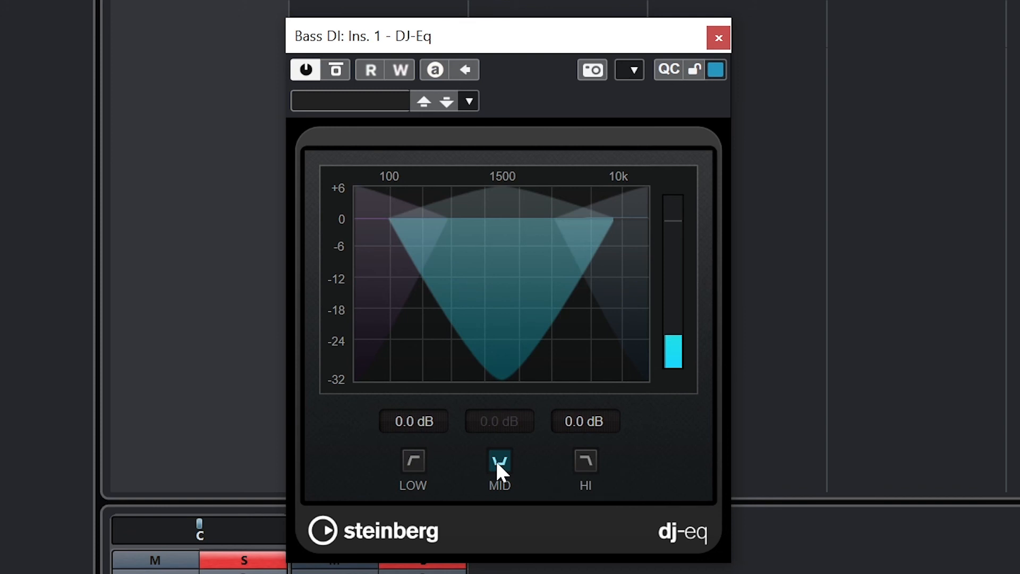
click(585, 460)
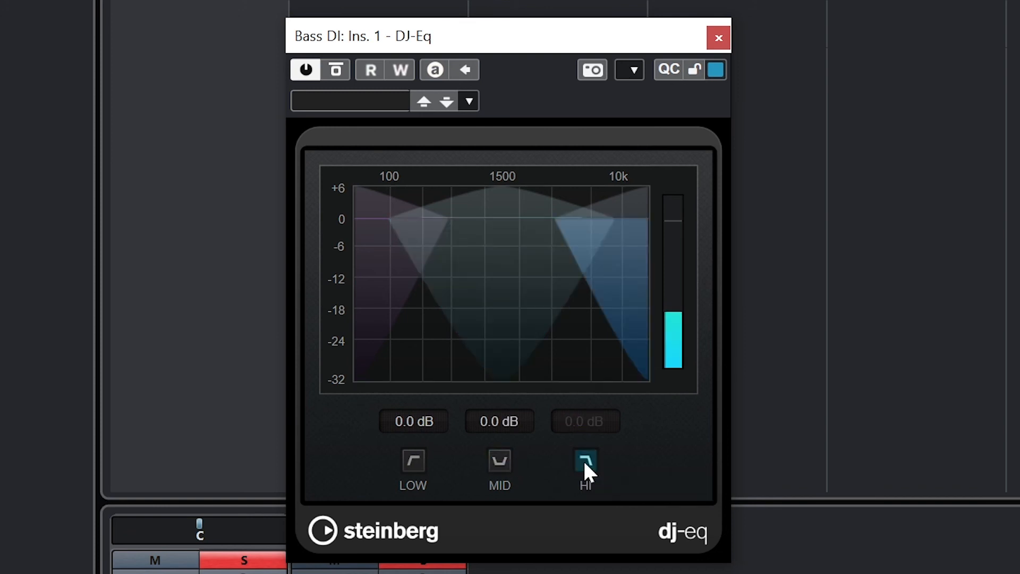
click(584, 460)
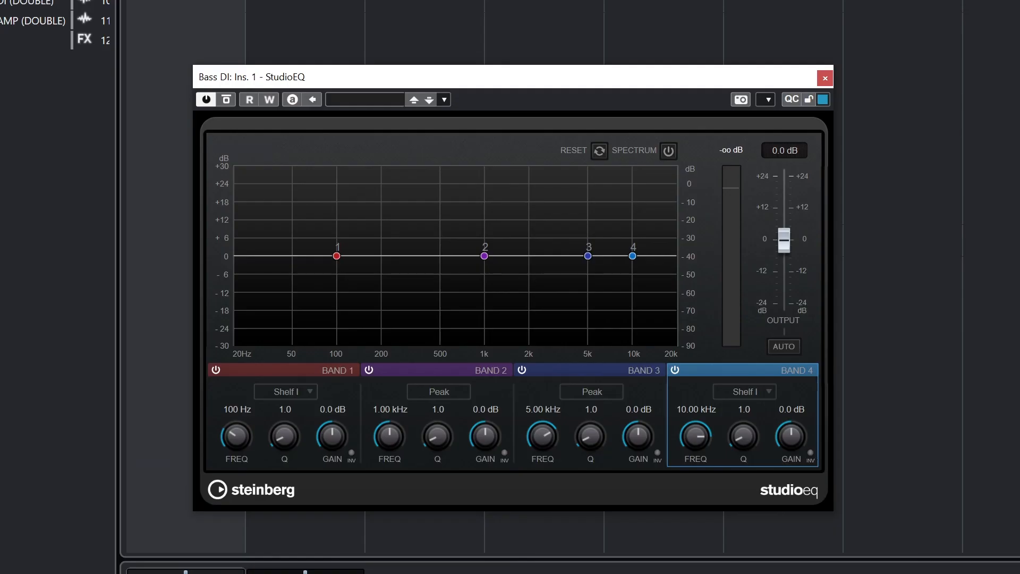
Cycle band 1 through Cut, Peak and Shelf types, ending on Shelf III.
click(216, 369)
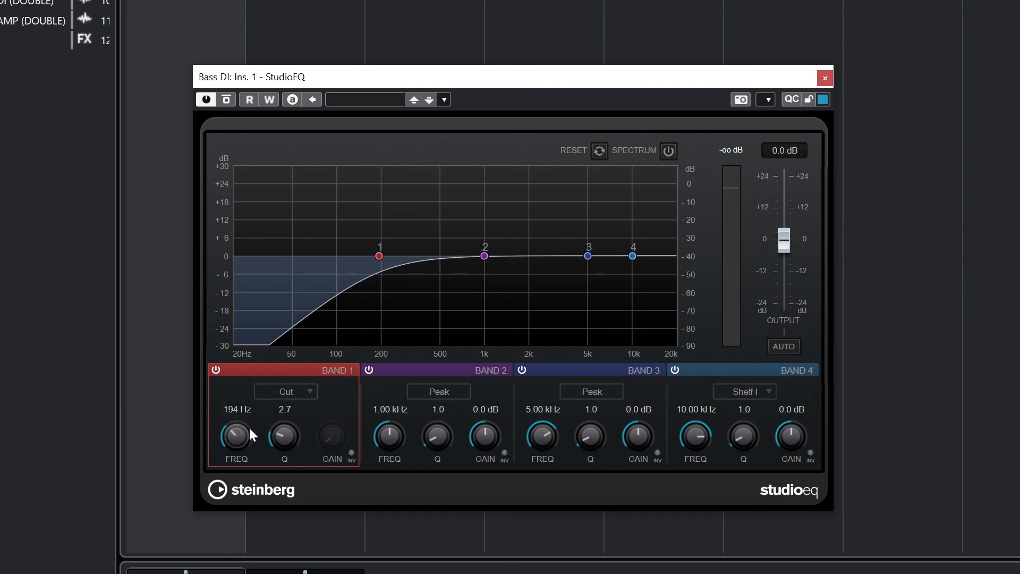
click(285, 391)
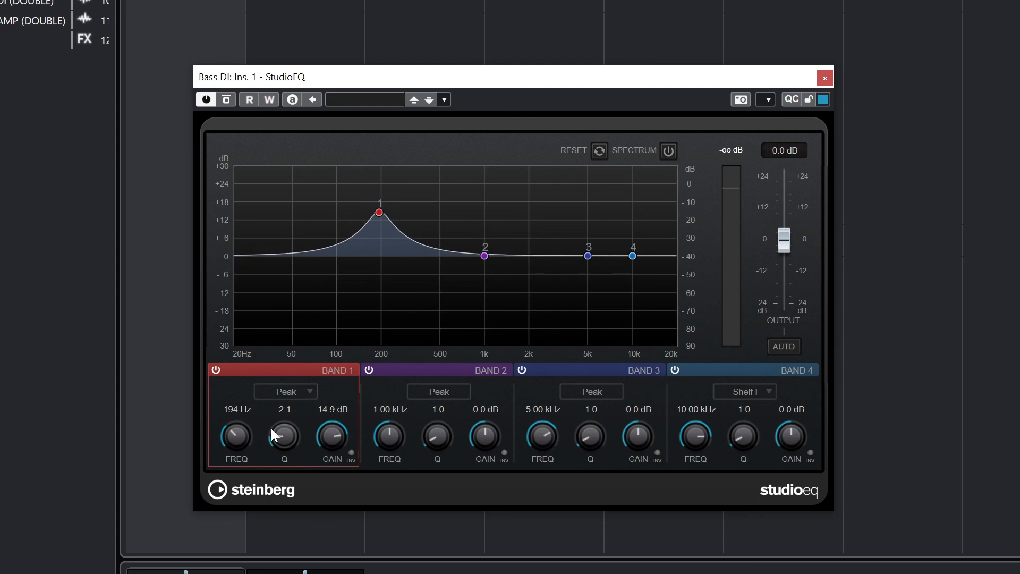
click(285, 391)
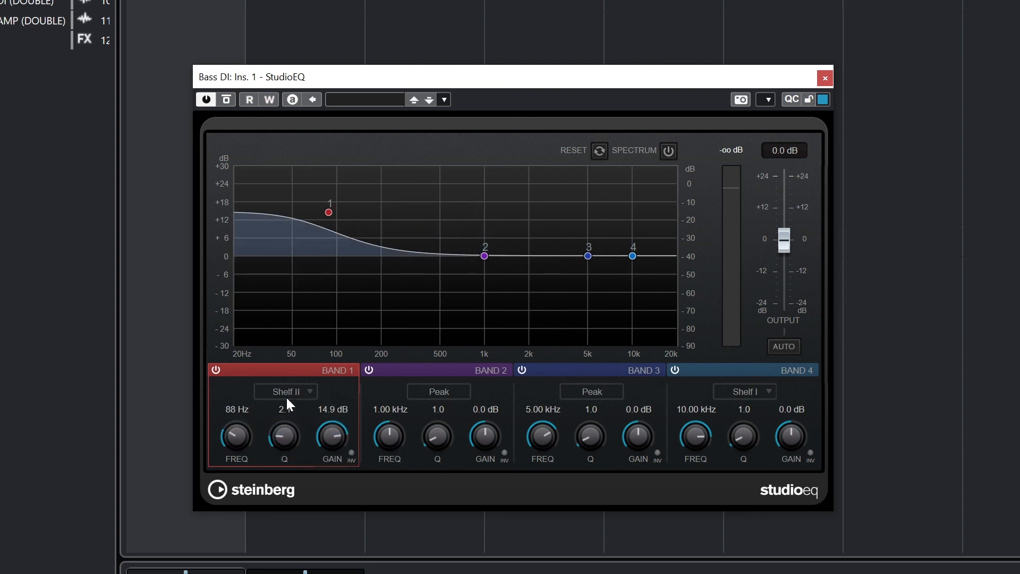
click(284, 391)
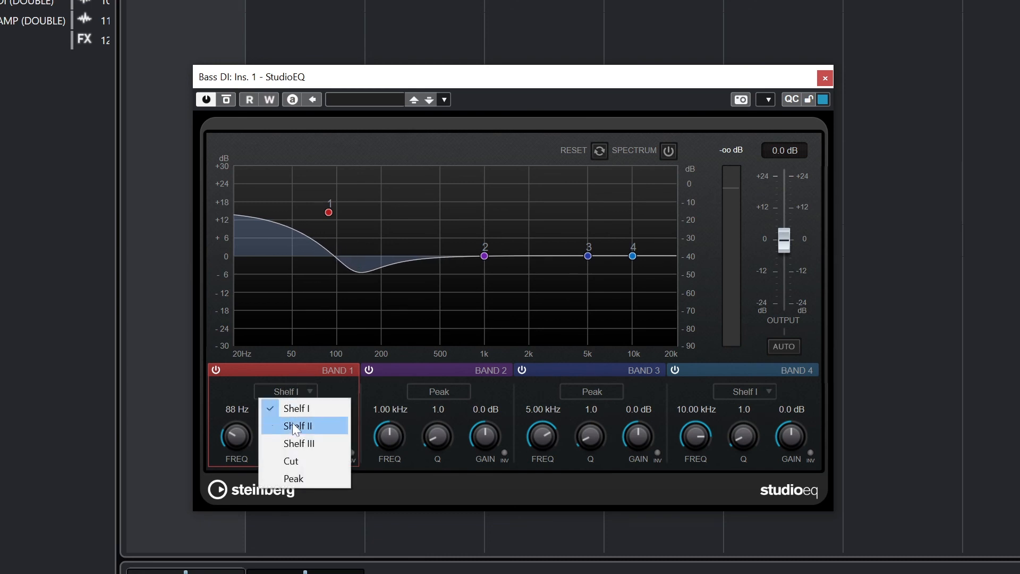
click(299, 444)
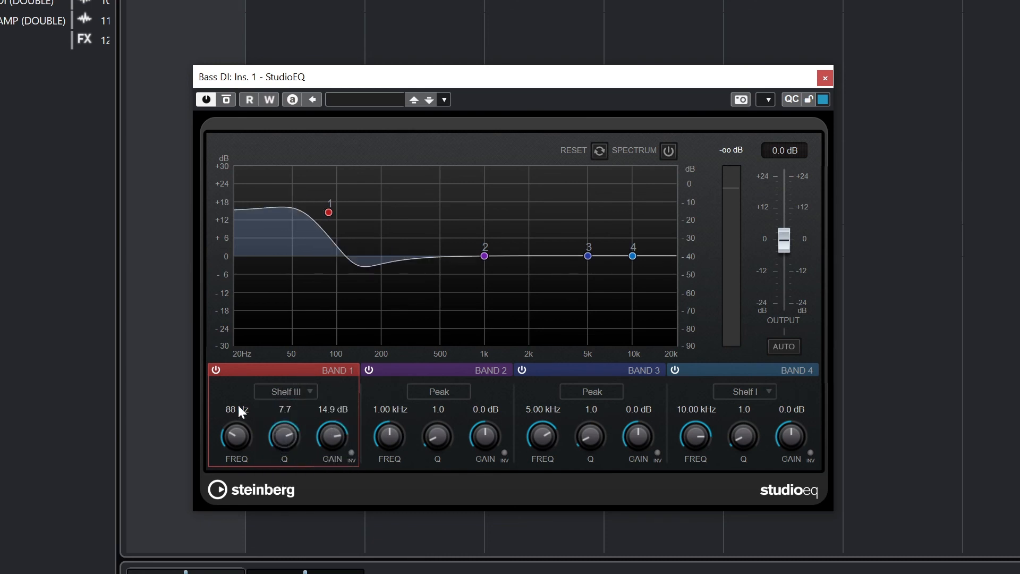
Switch off band 1 and enable band 4 as a high cut toward 13.44 kHz.
click(675, 370)
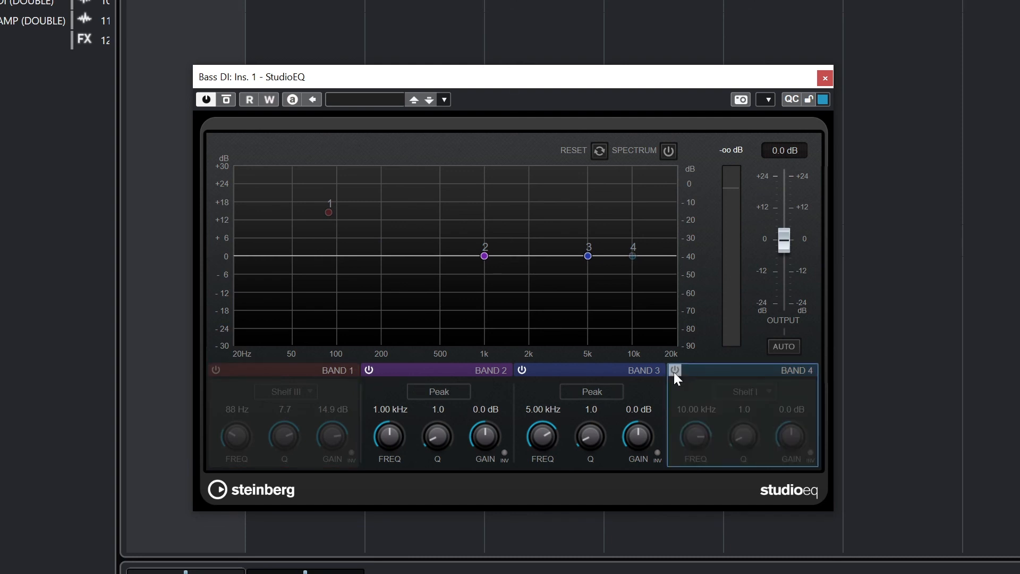
click(674, 370)
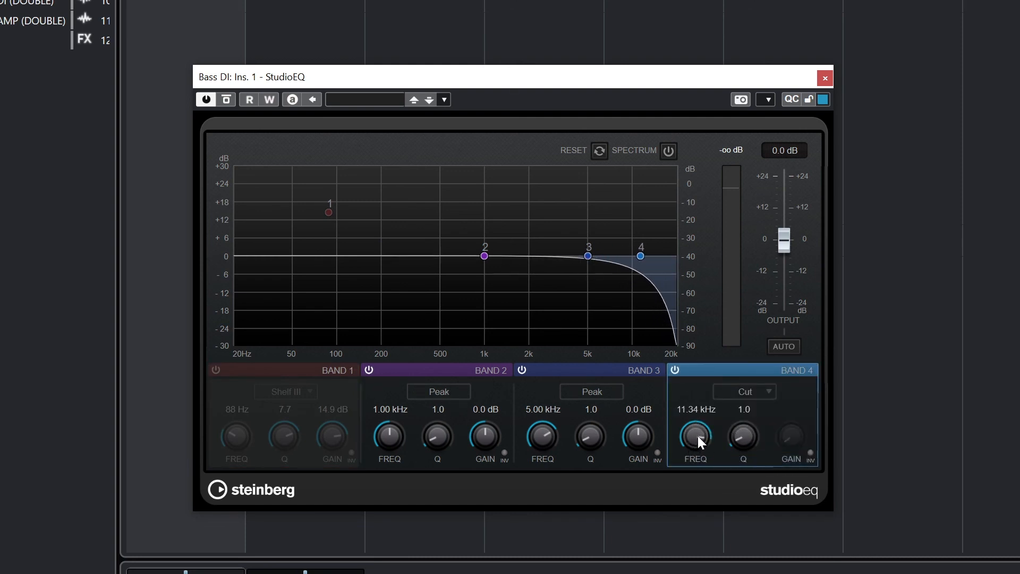
click(744, 391)
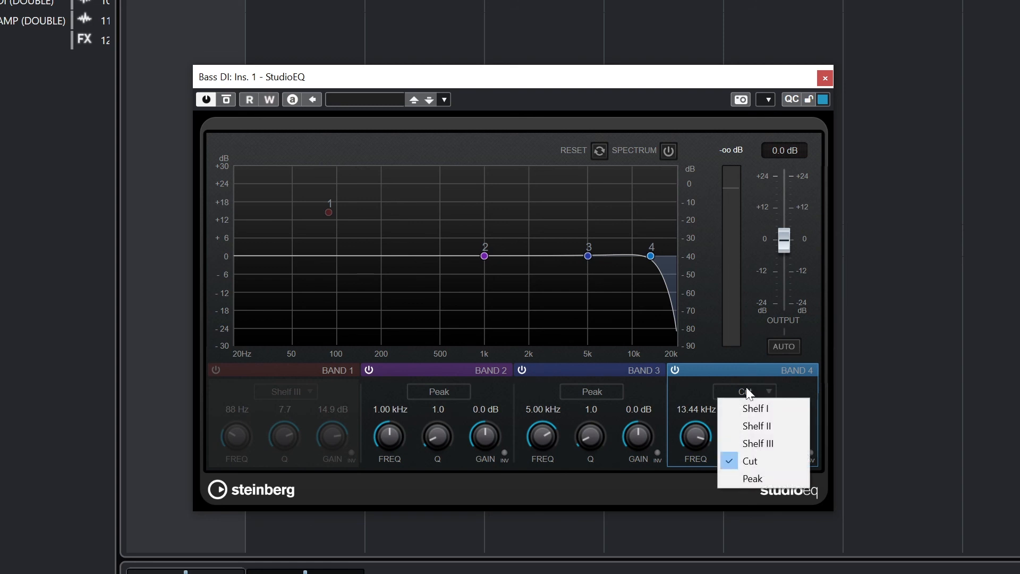